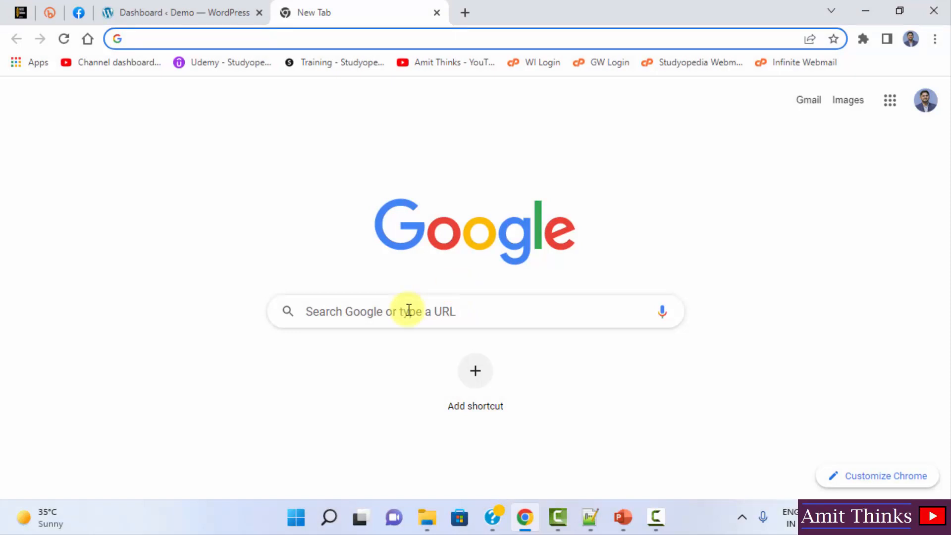
- Search Google for 'rishi theme' and open the rishitheme.com result
type("rishi theme")
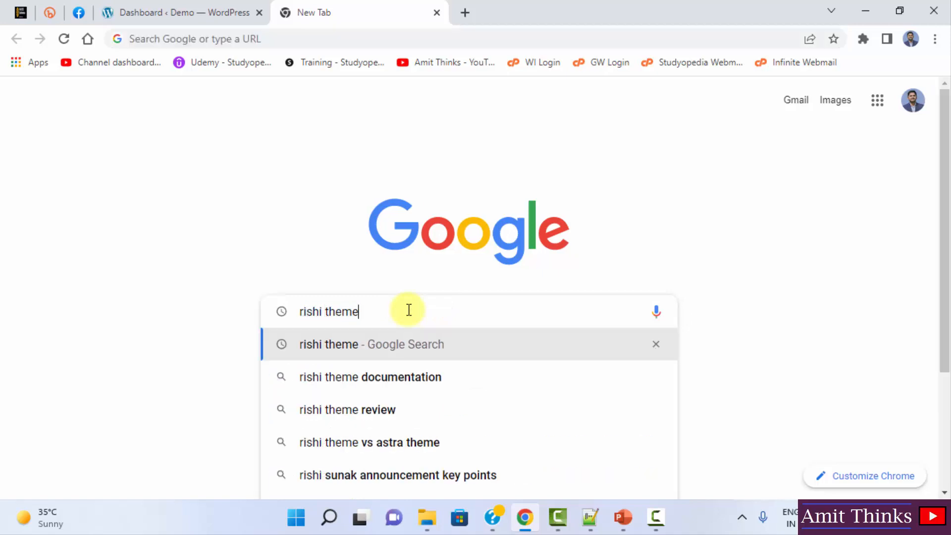
left_click(372, 345)
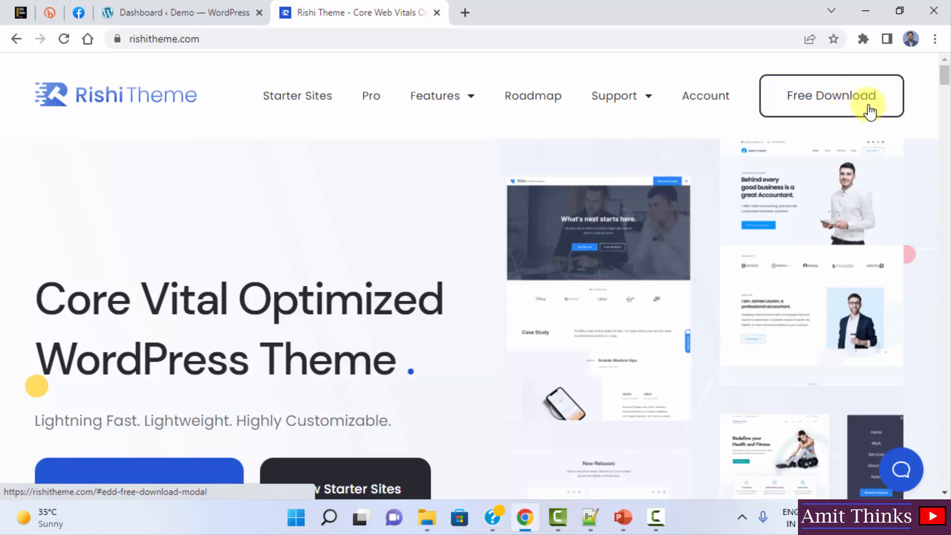
scroll("down", 3)
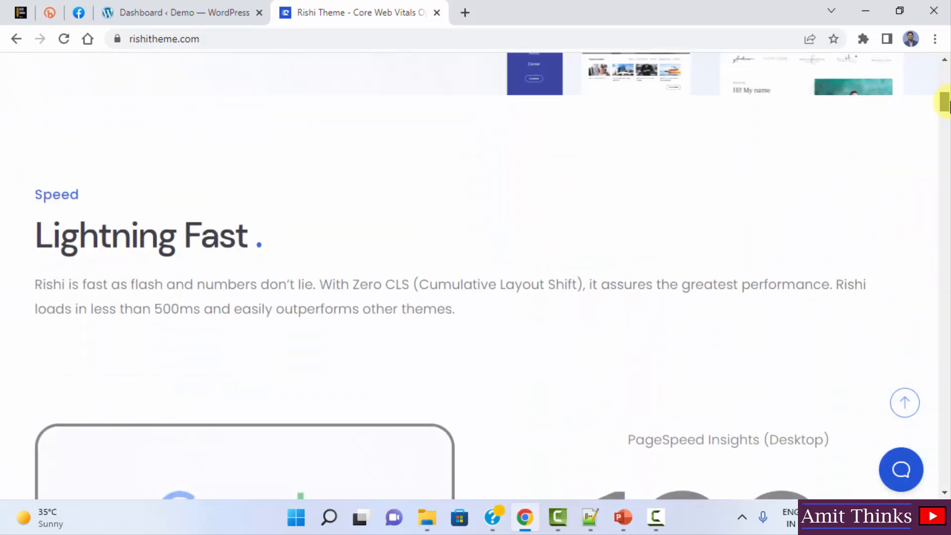
scroll("down", 3)
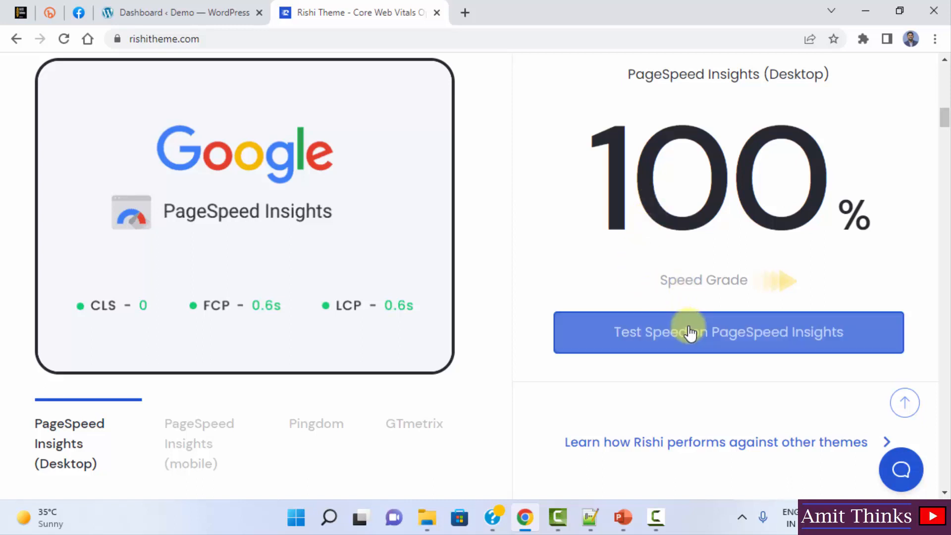
scroll("down", 3)
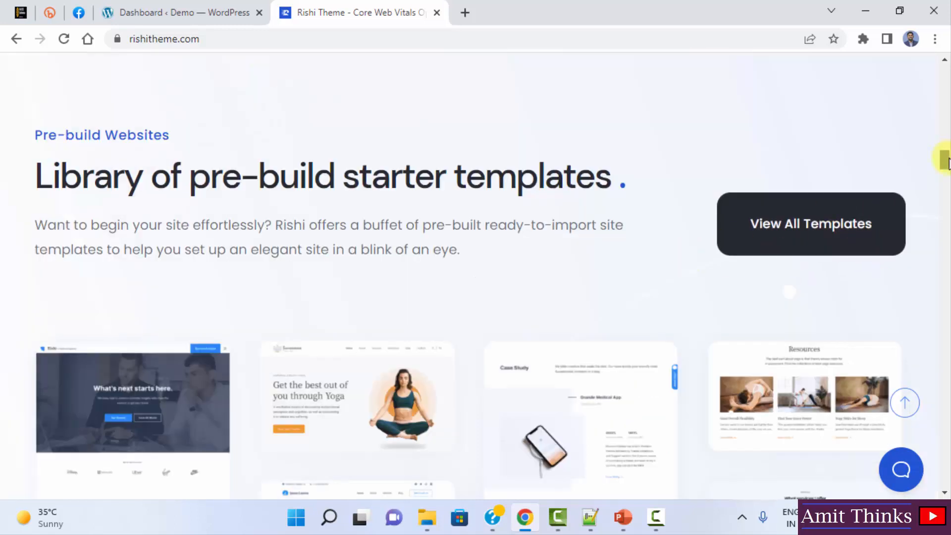
scroll("down", 3)
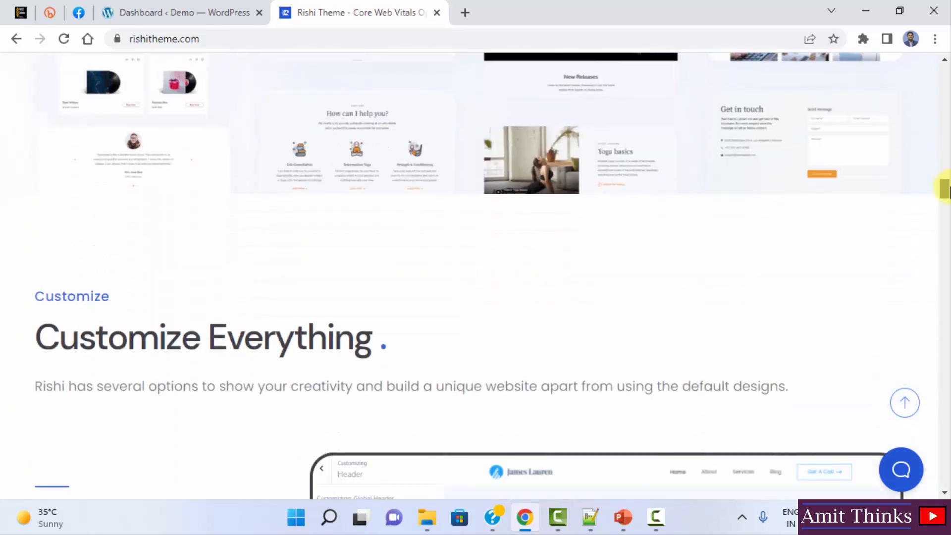
scroll("down", 3)
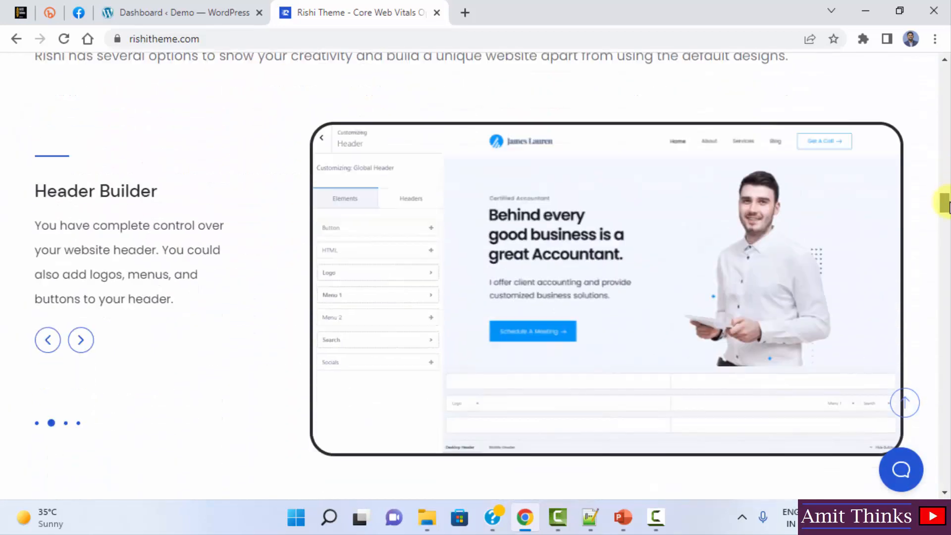
scroll("down", 3)
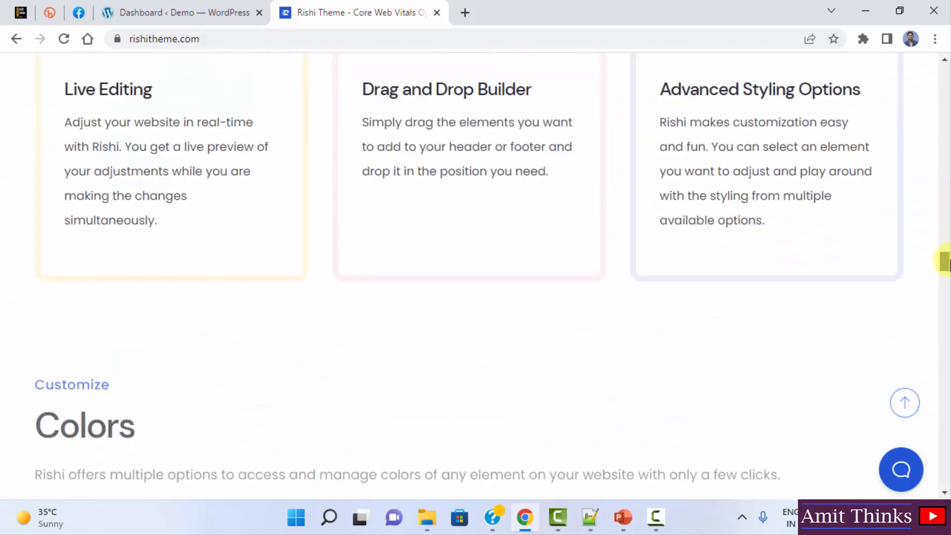
scroll("down", 3)
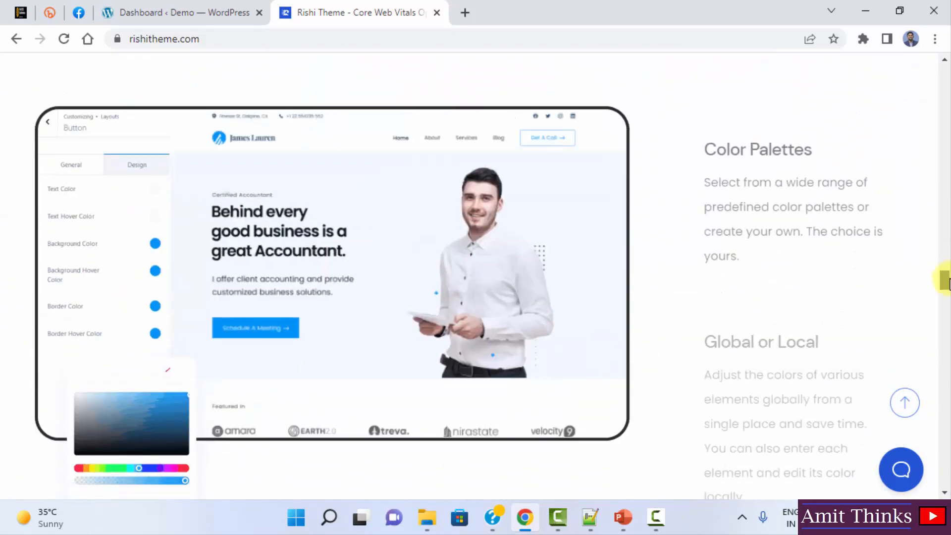
scroll("down", 3)
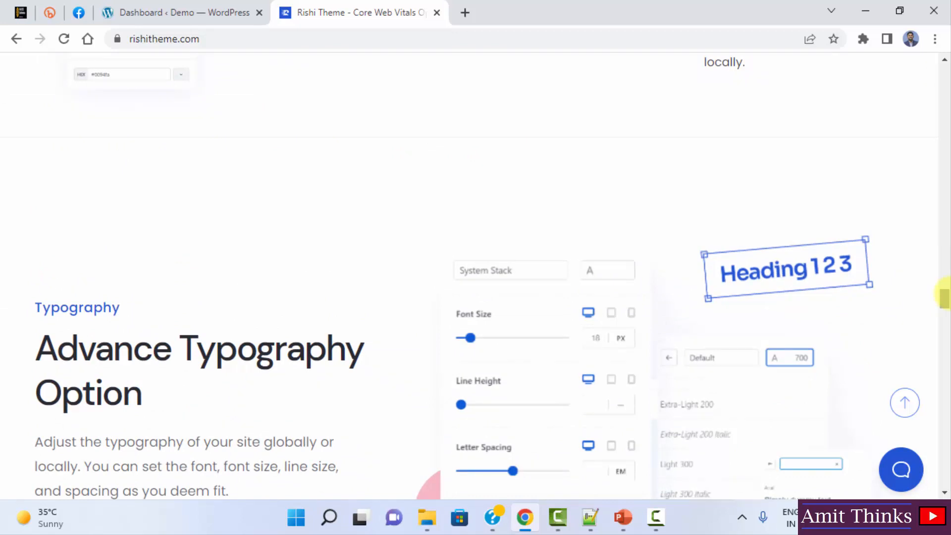
mouse_move(947, 301)
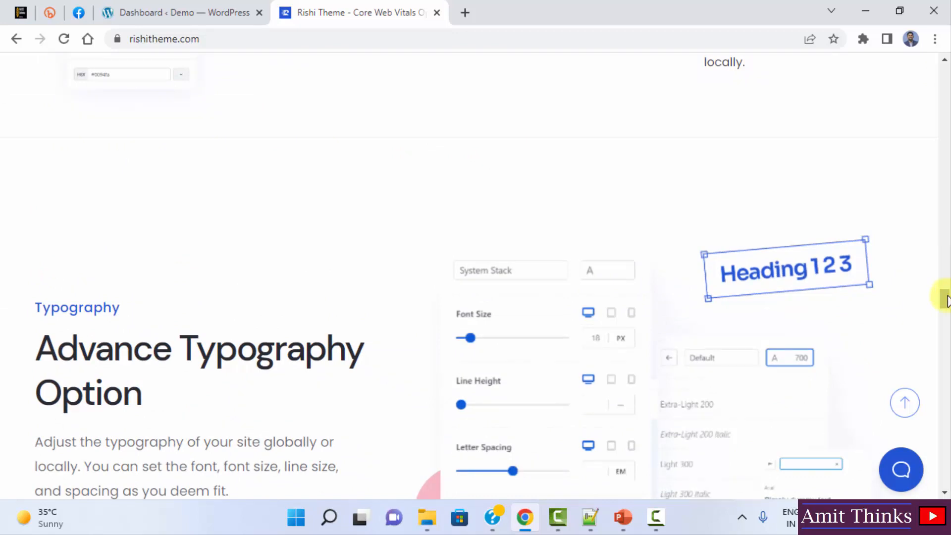
scroll("down", 3)
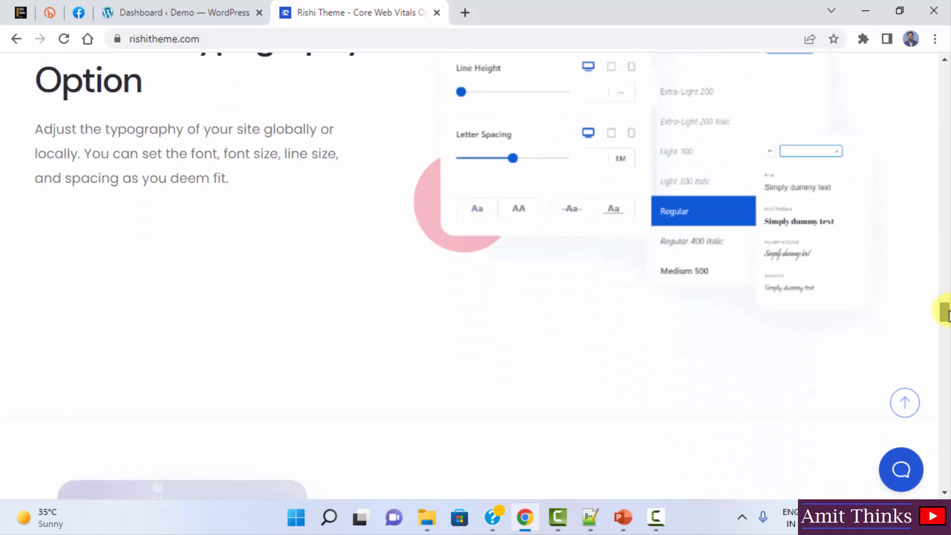
scroll("down", 3)
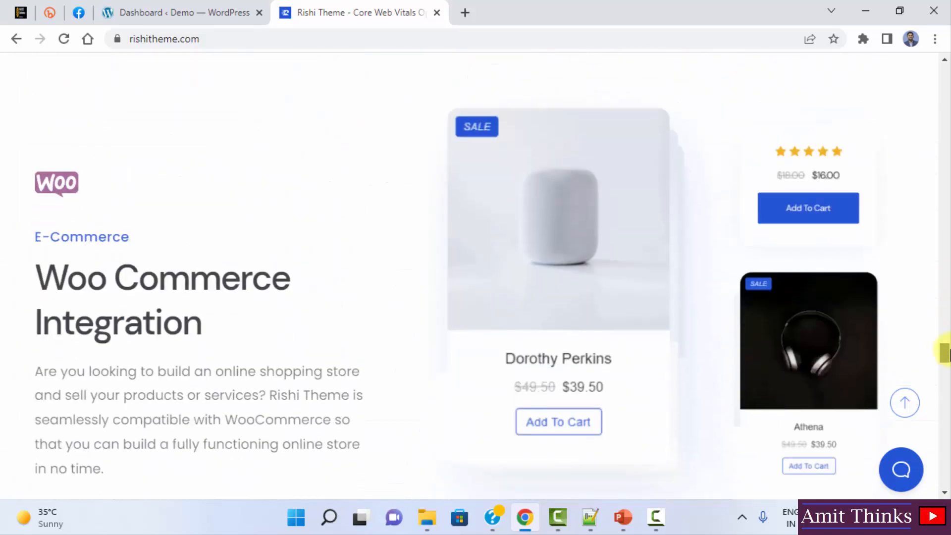
scroll("down", 3)
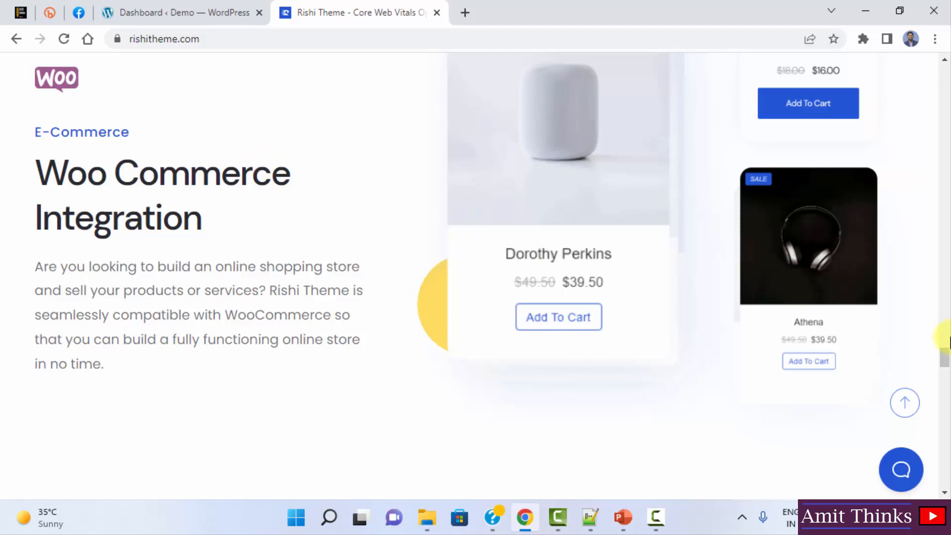
scroll("down", 3)
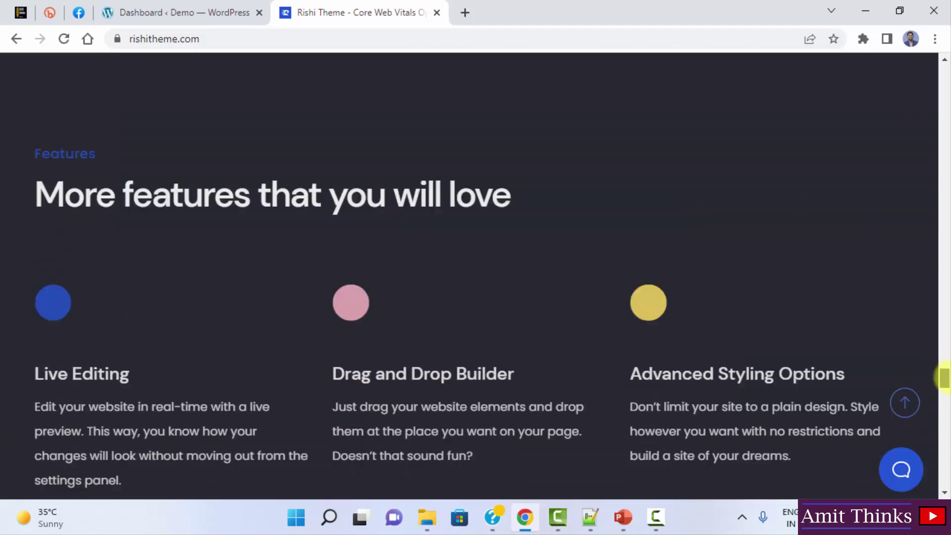
scroll("down", 3)
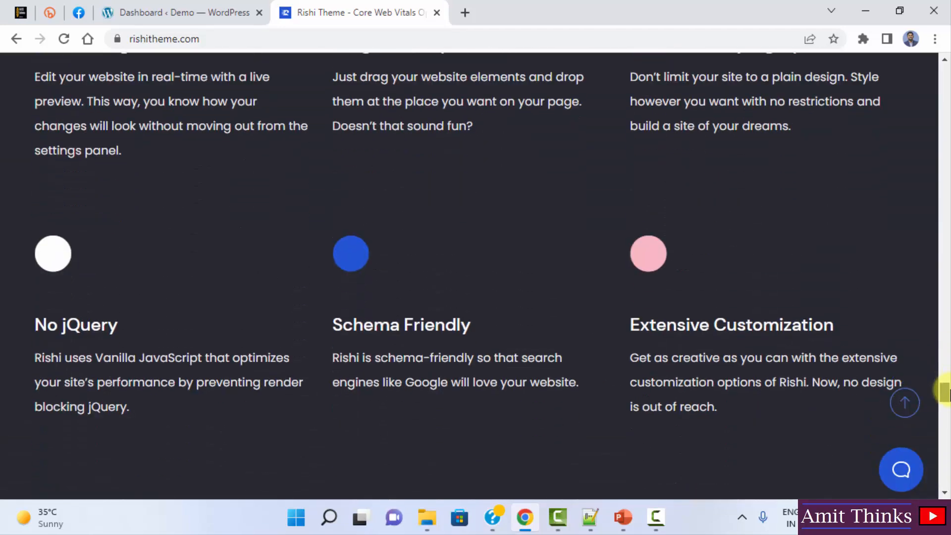
scroll("down", 3)
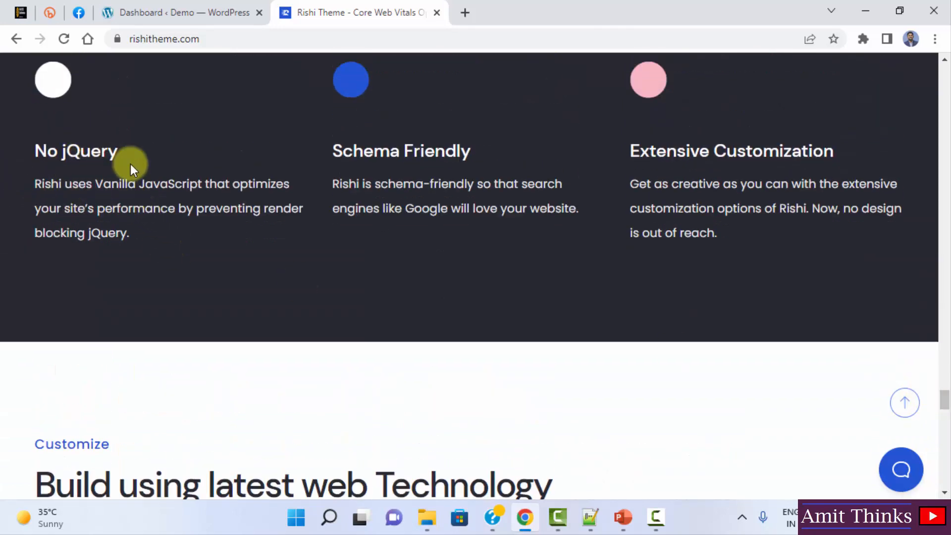
mouse_move(254, 211)
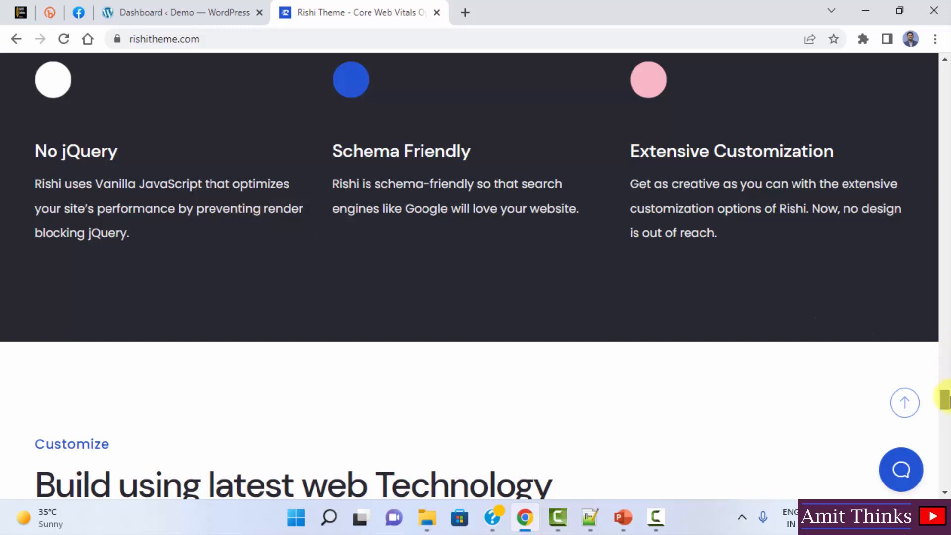
scroll("down", 3)
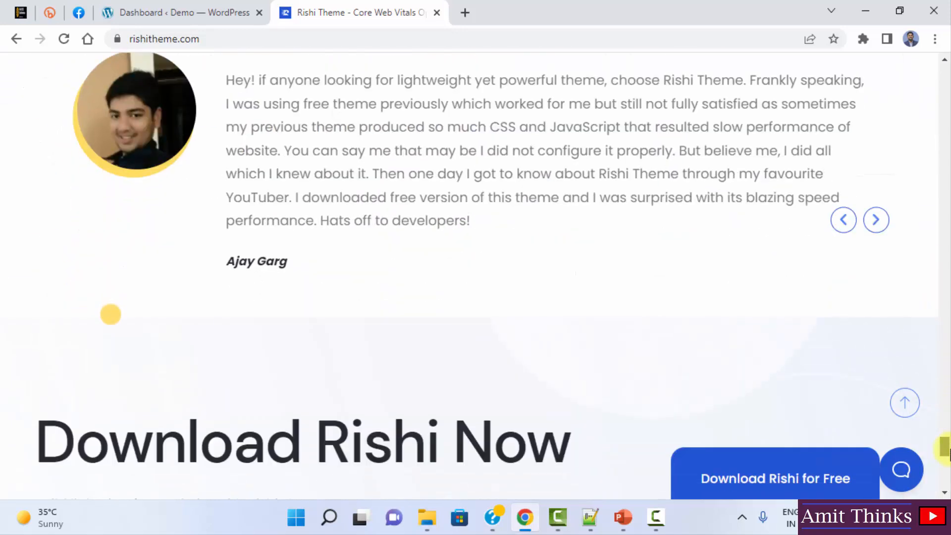
scroll("up", 3)
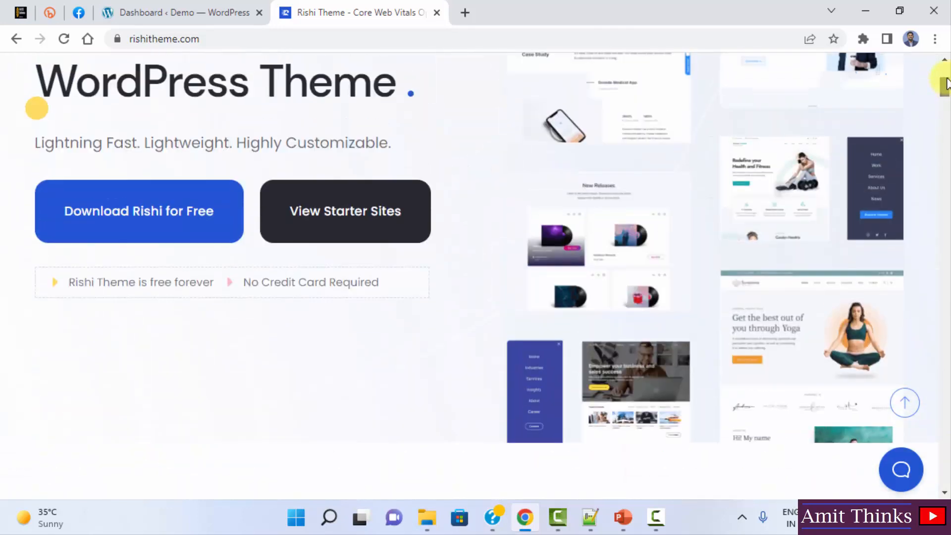
scroll("up", 3)
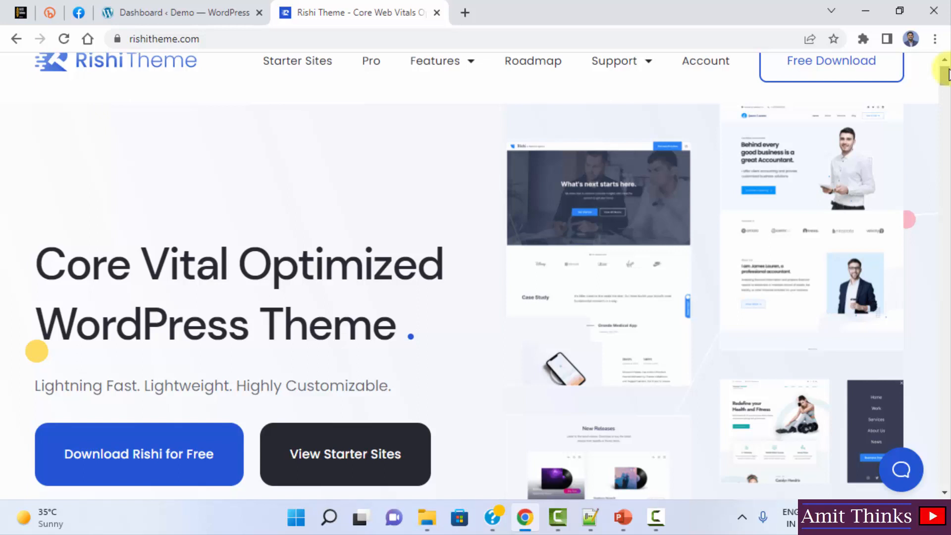
left_click(435, 61)
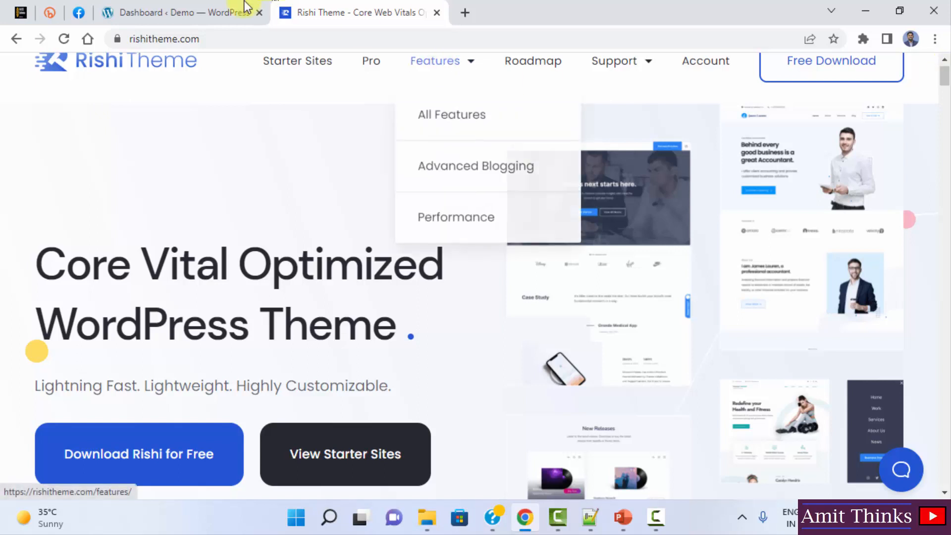
- Open the Demo site's front end in a new tab from the dashboard's admin bar
left_click(173, 13)
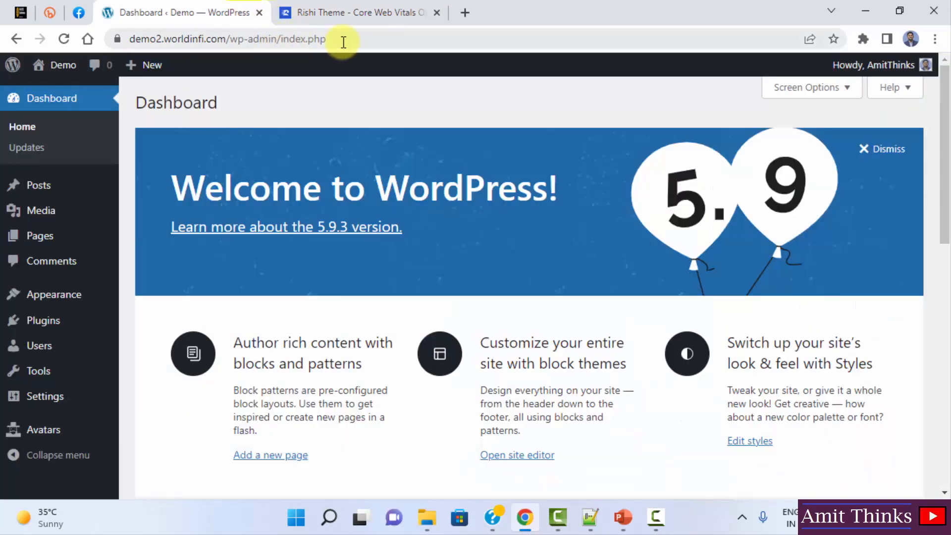
mouse_move(474, 218)
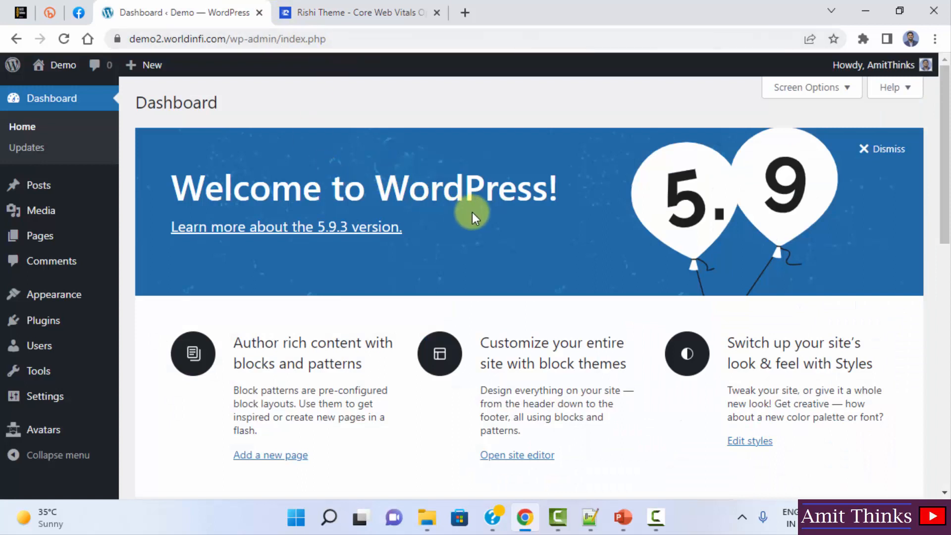
mouse_move(489, 239)
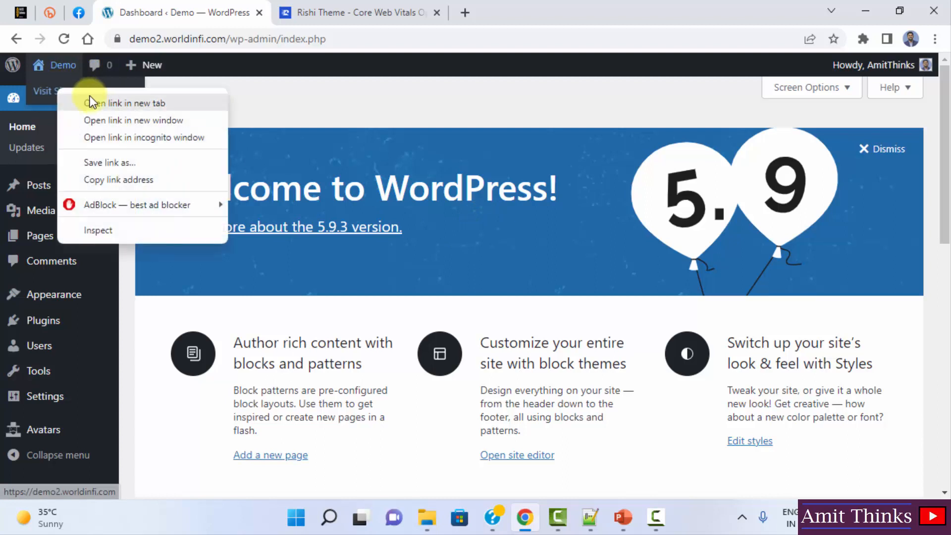
left_click(123, 103)
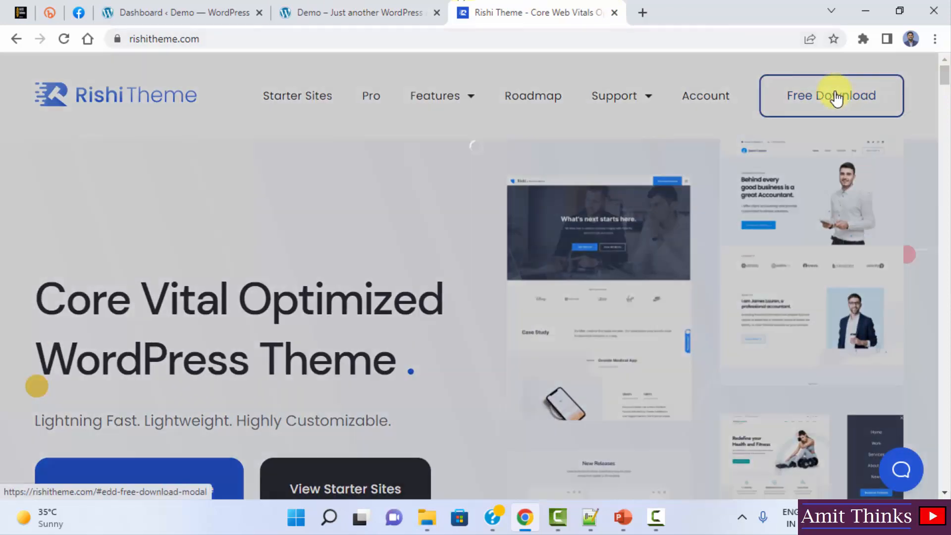
- Start the free Rishi download, fill in the name and email fields ('Diw'), and submit
left_click(832, 96)
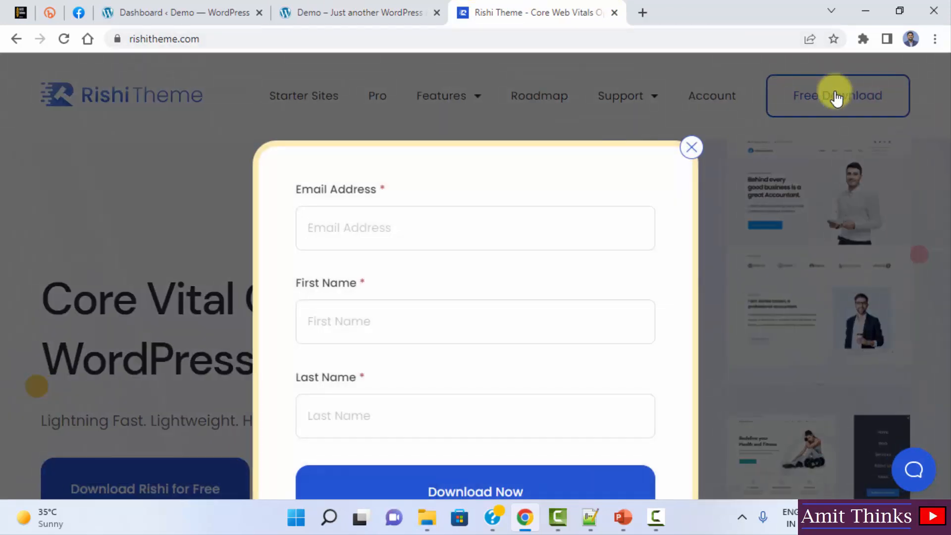
mouse_move(425, 353)
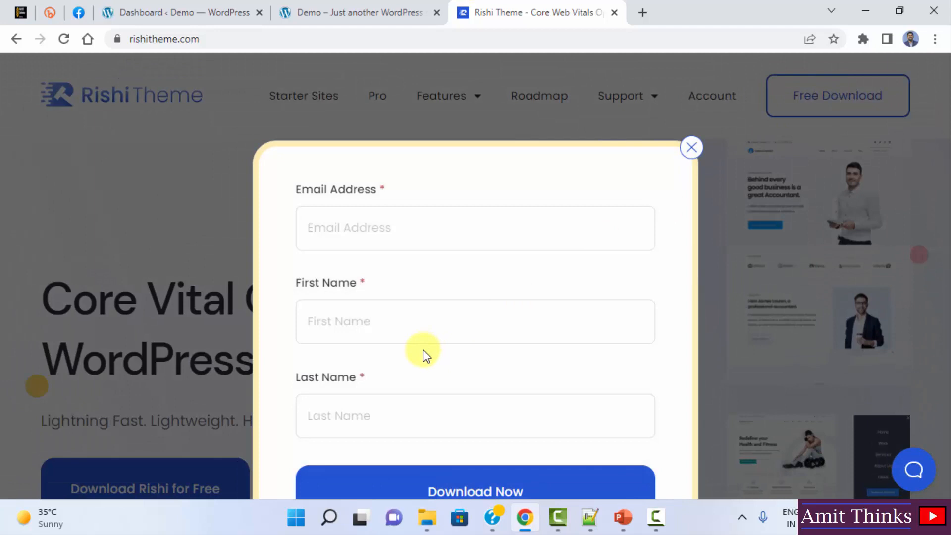
mouse_move(477, 285)
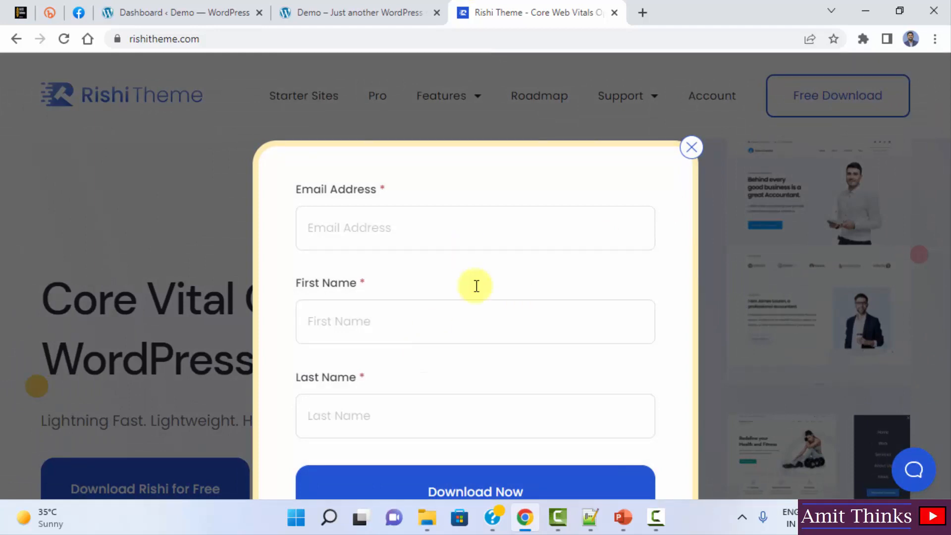
mouse_move(512, 489)
type("Ami")
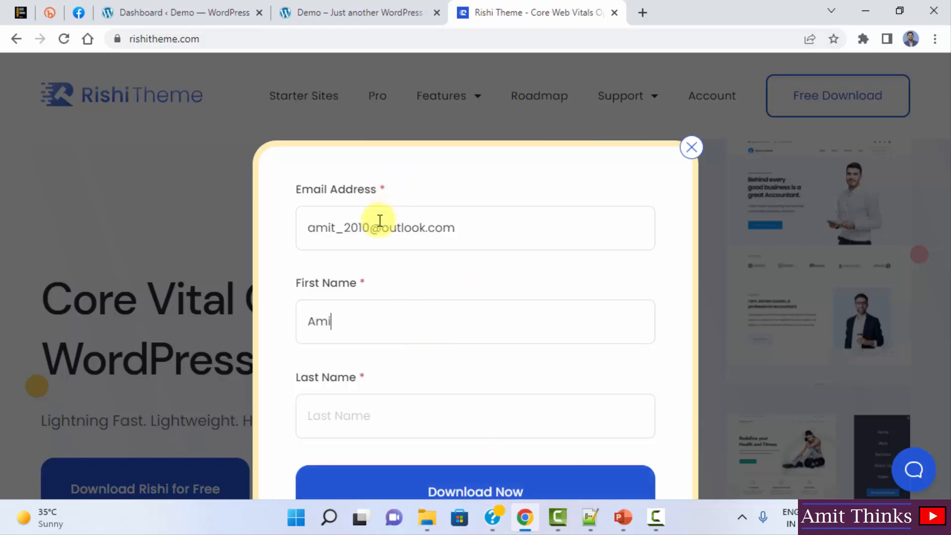
type("Diwan")
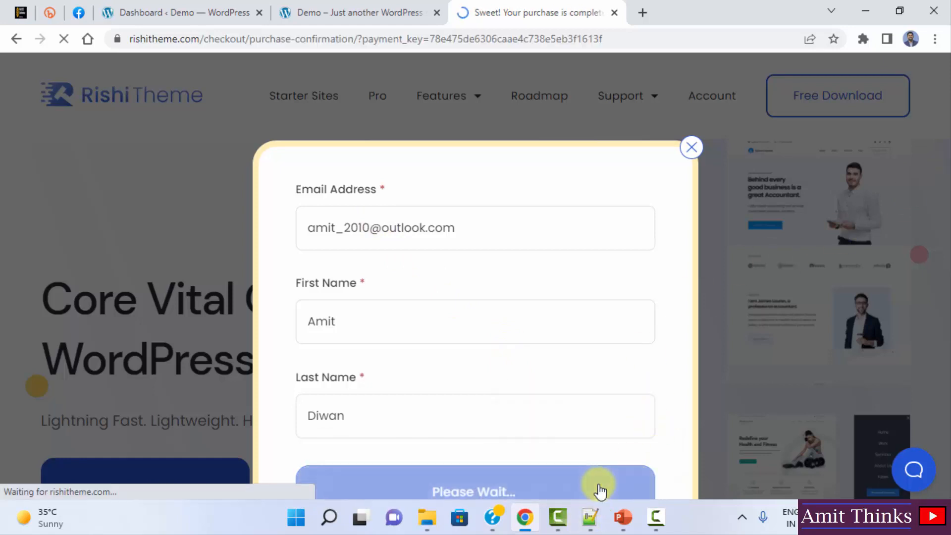
- Download rishi_1.1.3.zip from the Products section of the purchase confirmation page
left_click(472, 491)
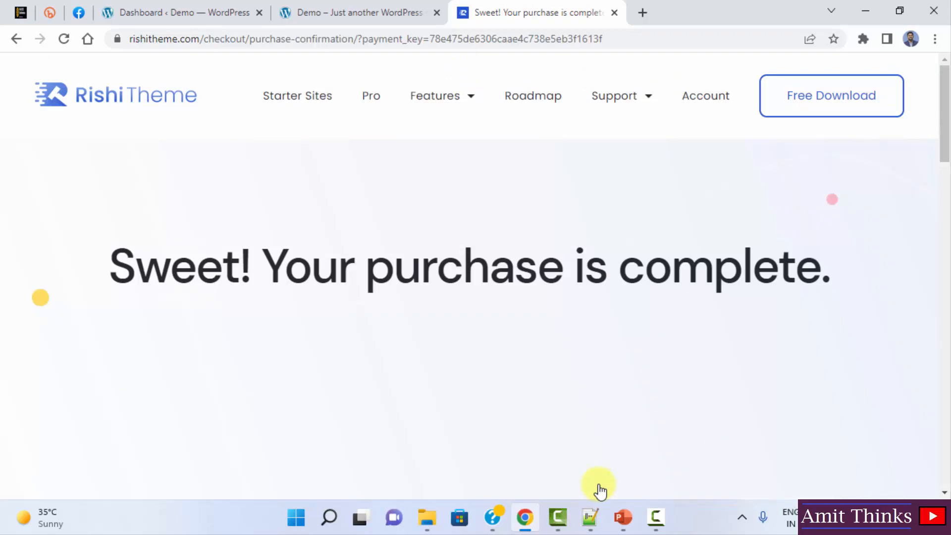
scroll("down", 3)
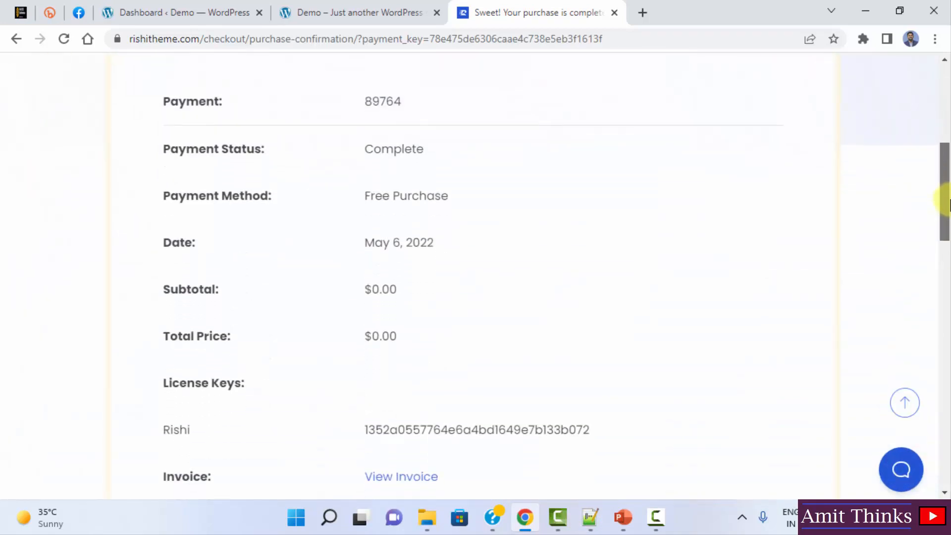
mouse_move(269, 312)
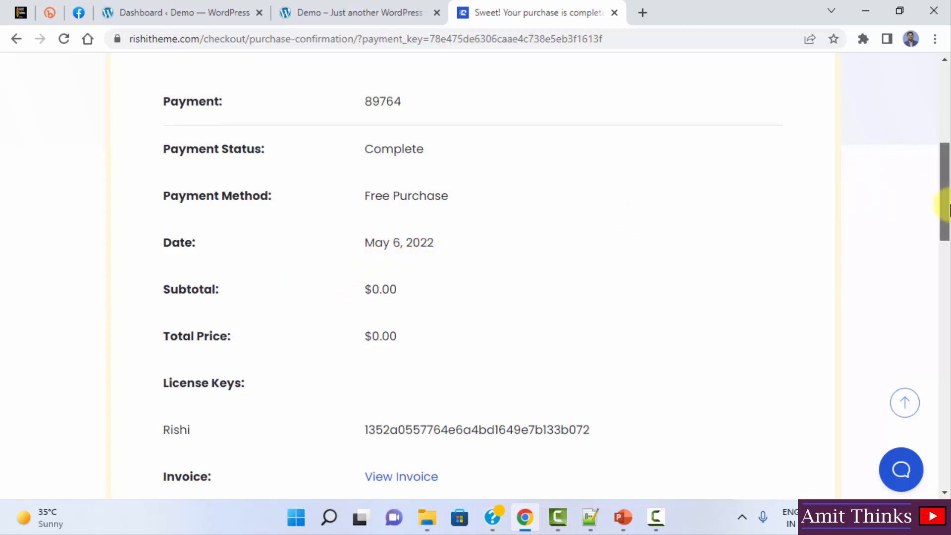
scroll("down", 3)
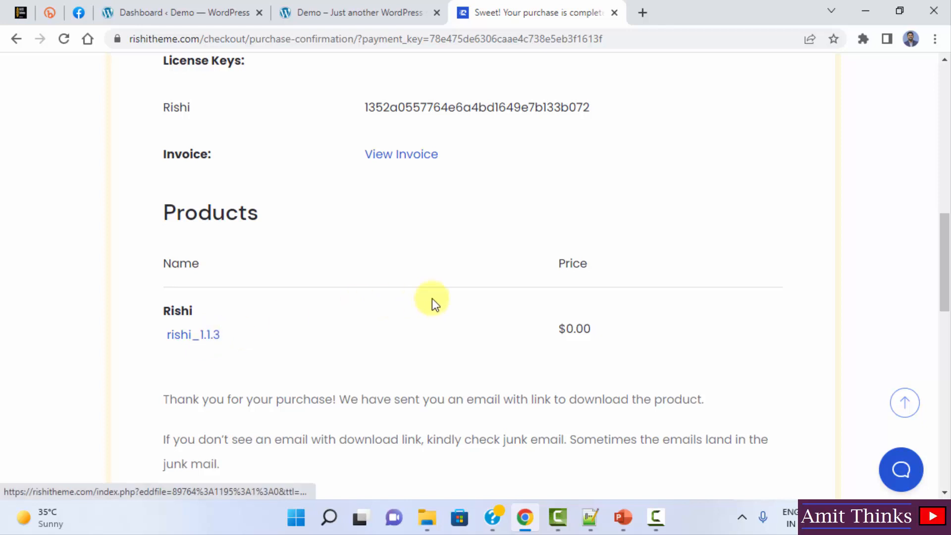
scroll("down", 3)
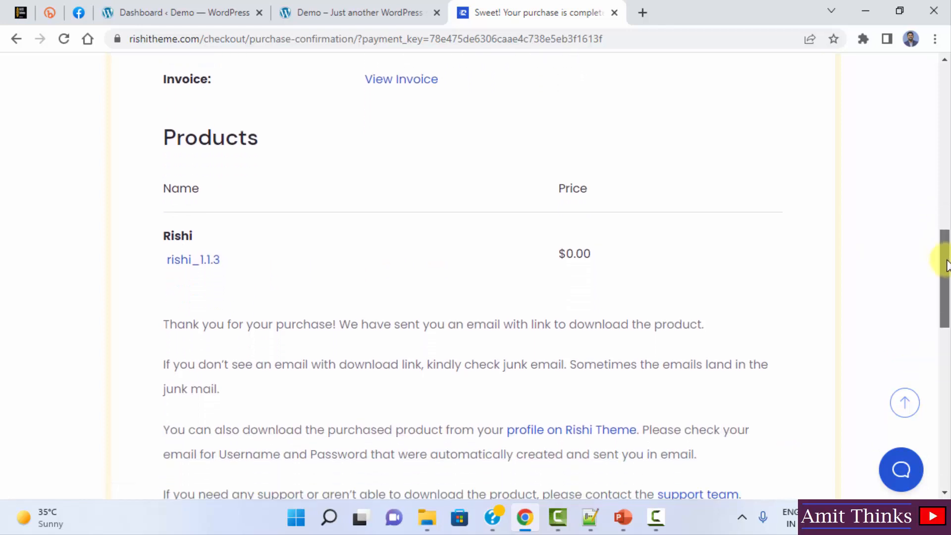
left_click_drag(393, 324, 546, 324)
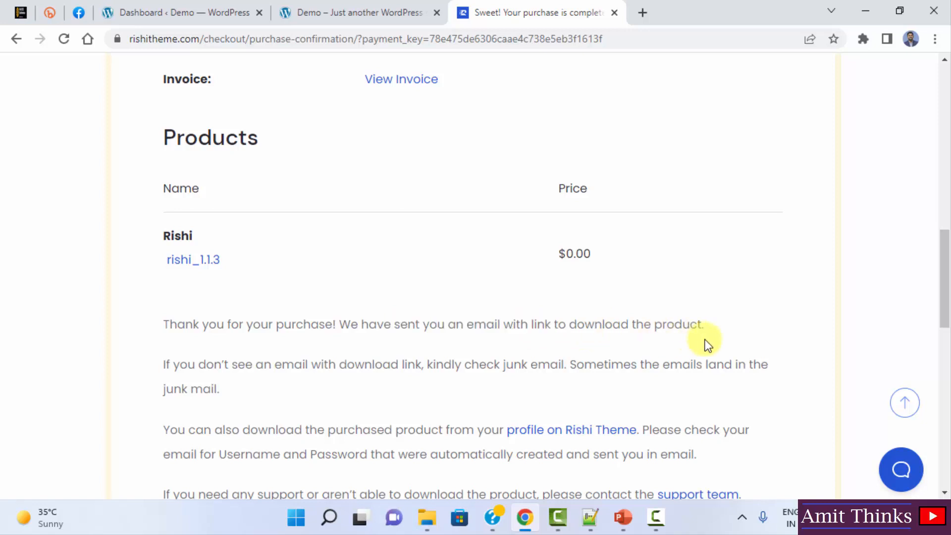
left_click(193, 259)
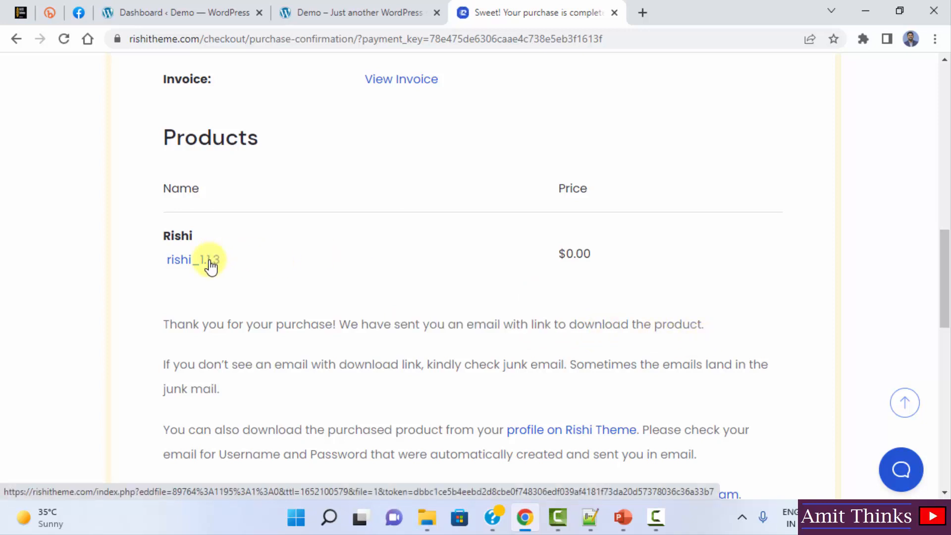
left_click(193, 260)
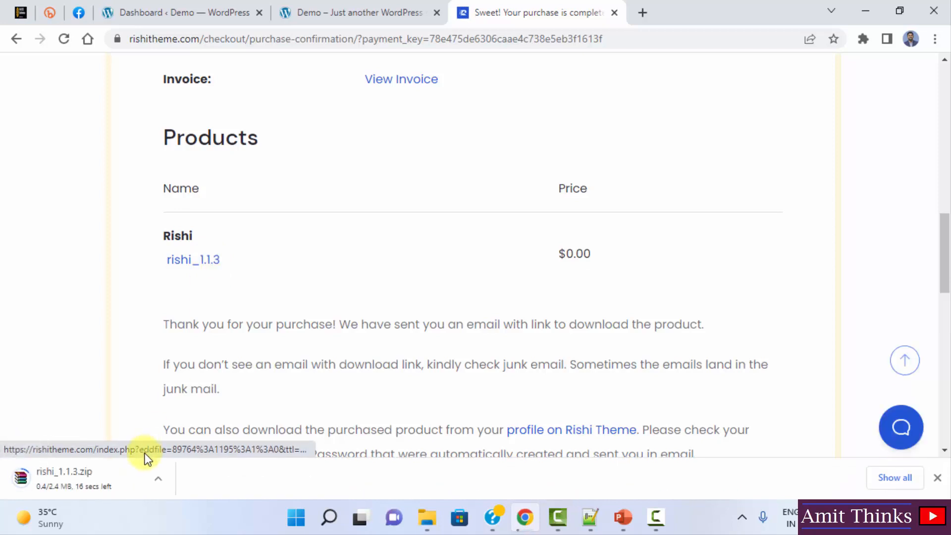
mouse_move(122, 482)
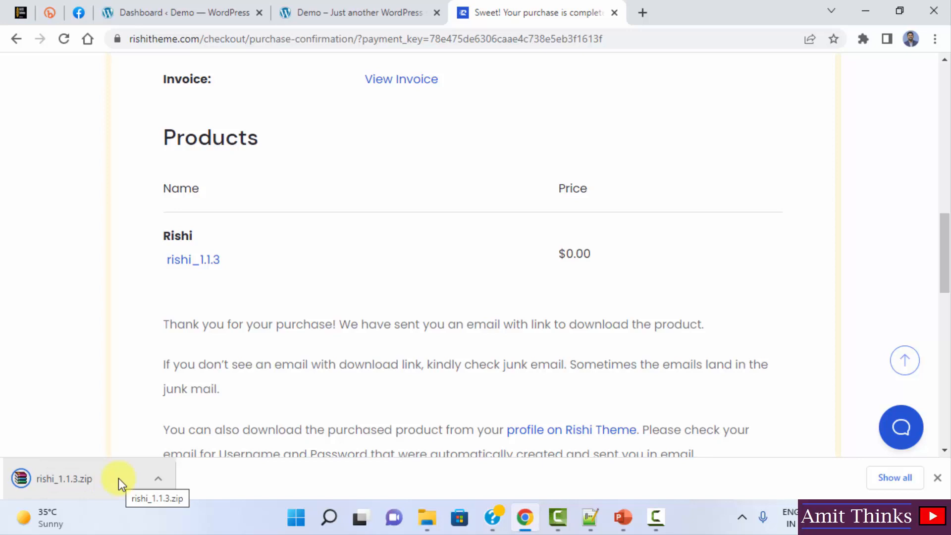
mouse_move(208, 486)
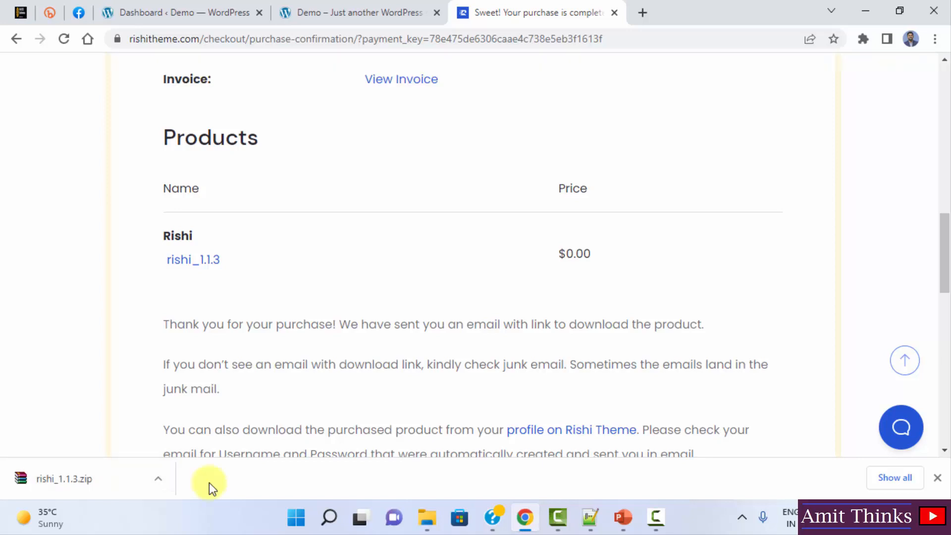
- In the dashboard, go to Appearance > Themes > Add New and reveal the Upload Theme form
left_click(184, 12)
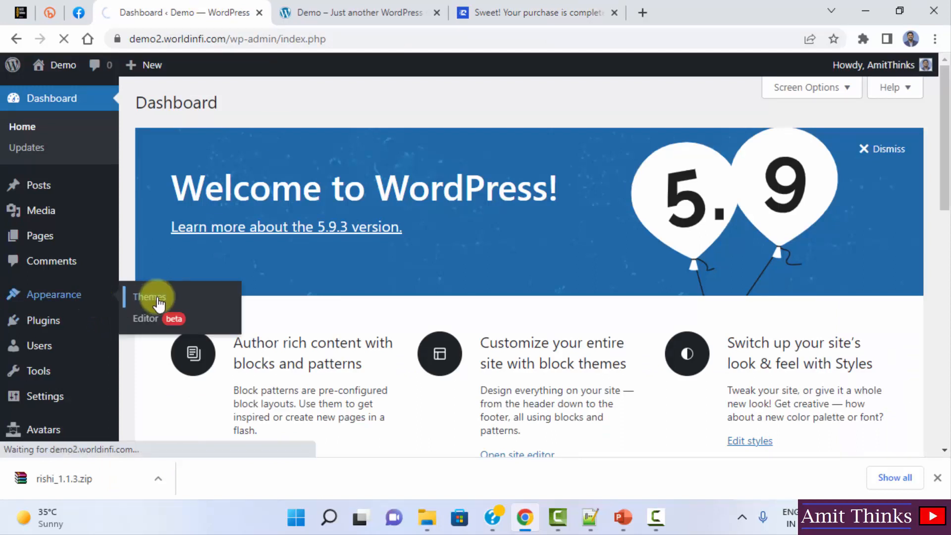
left_click(149, 297)
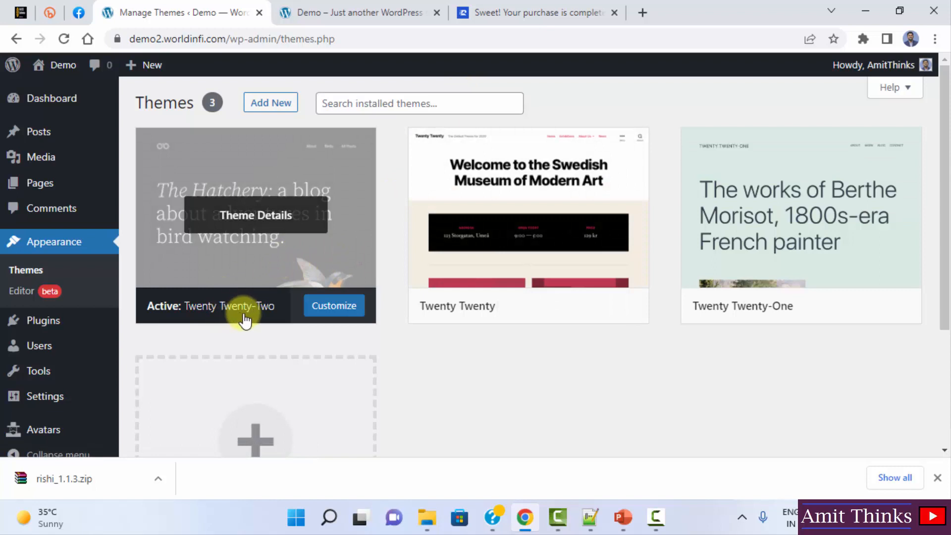
mouse_move(271, 102)
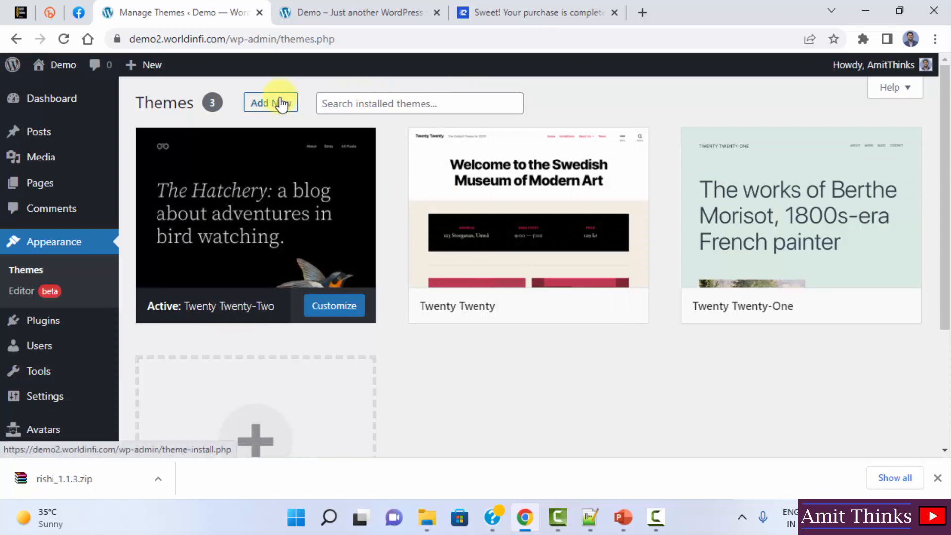
left_click(270, 103)
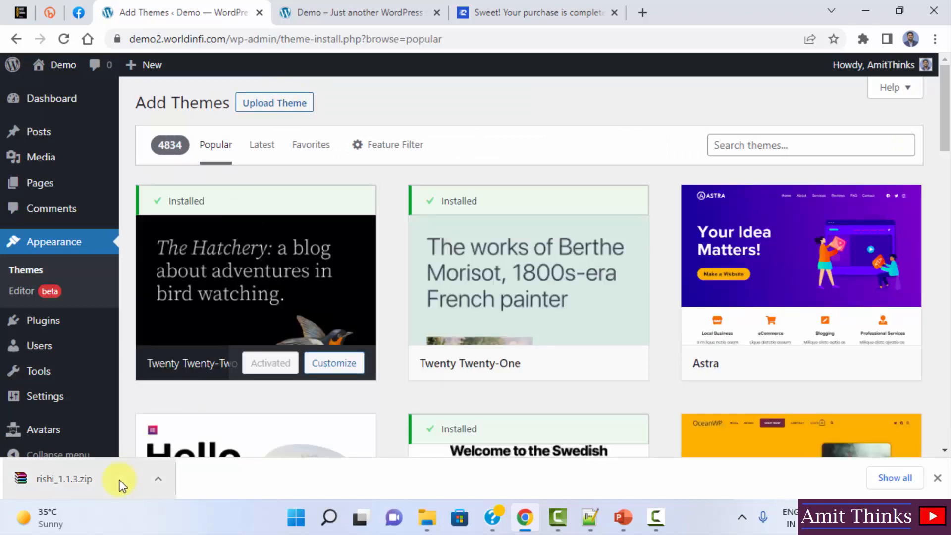
left_click(275, 103)
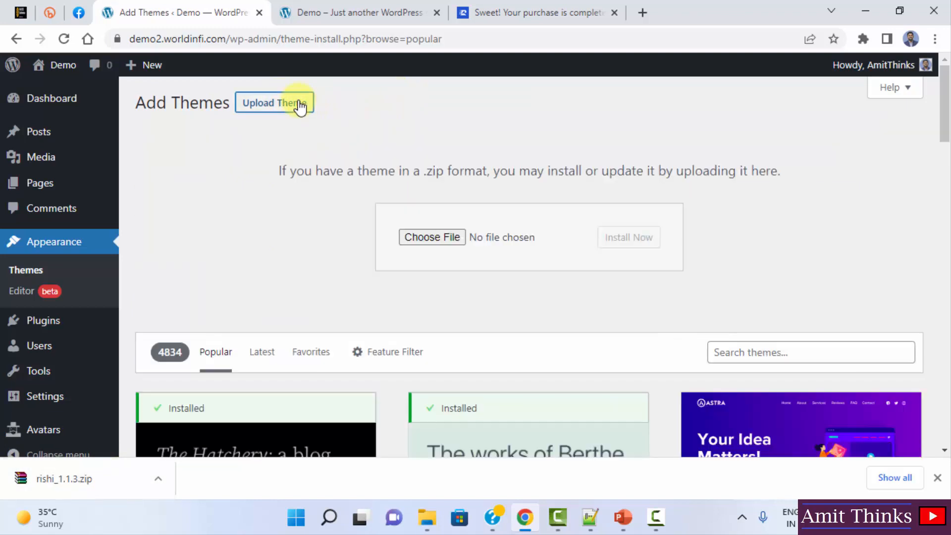
mouse_move(470, 236)
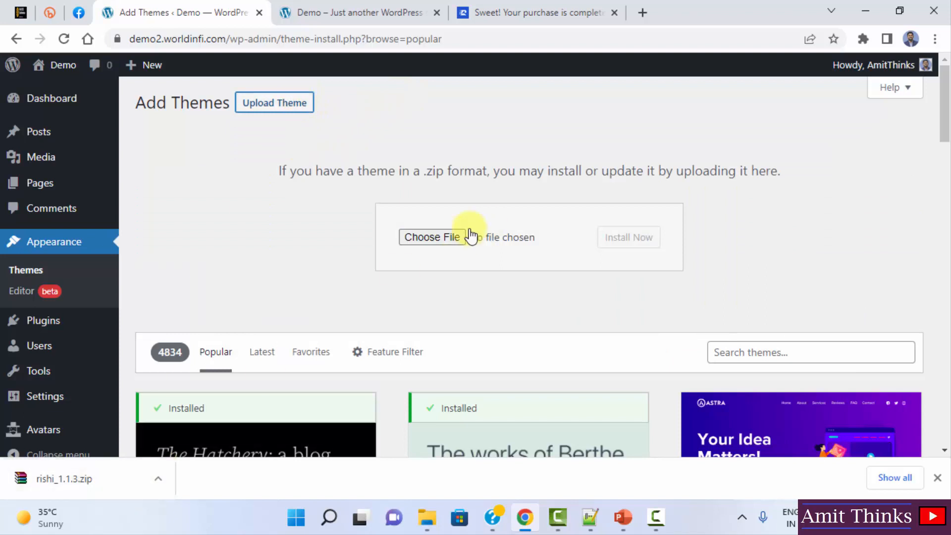
- Browse to the Downloads folder and pick rishi_1.1.3.zip as the upload file
left_click(432, 237)
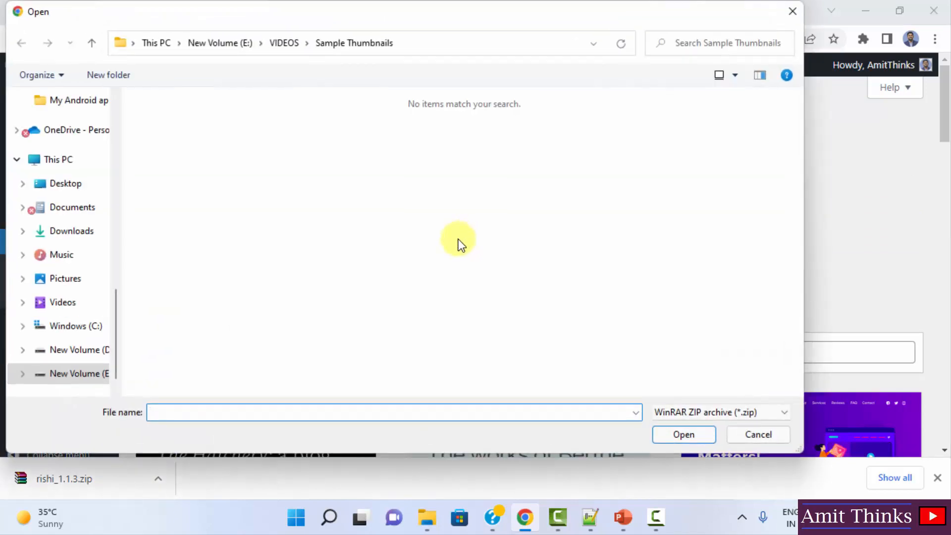
mouse_move(88, 235)
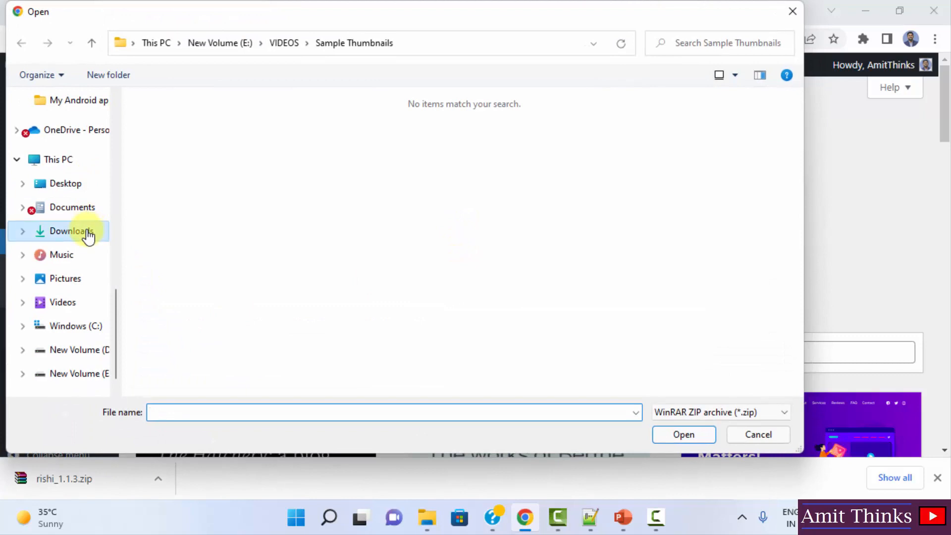
left_click(69, 231)
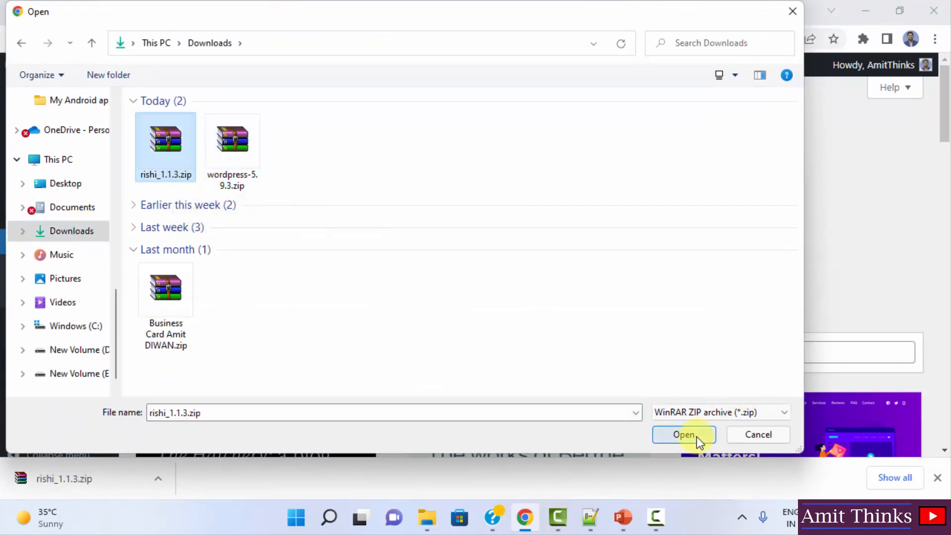
- Upload and install rishi_1.1.3.zip, then begin activating the Rishi theme
left_click(684, 435)
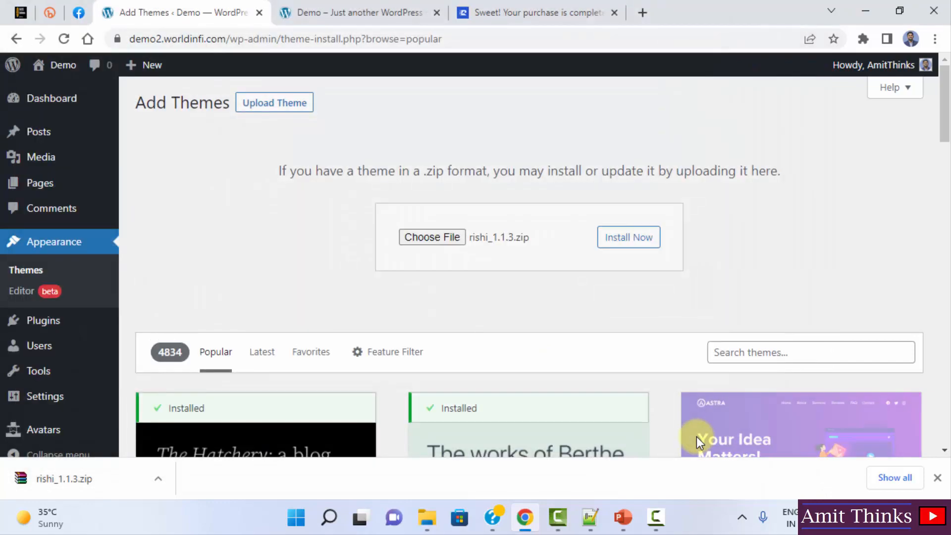
mouse_move(537, 257)
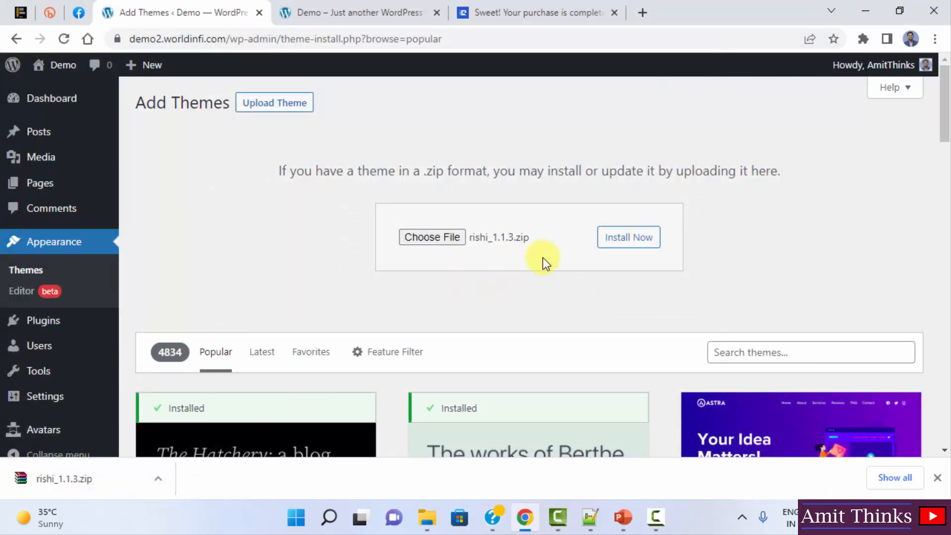
mouse_move(622, 244)
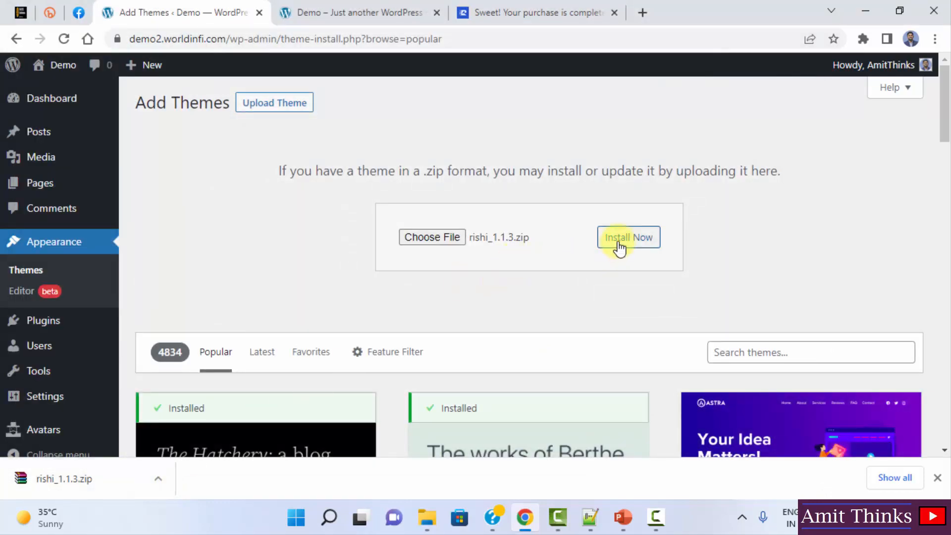
left_click(628, 237)
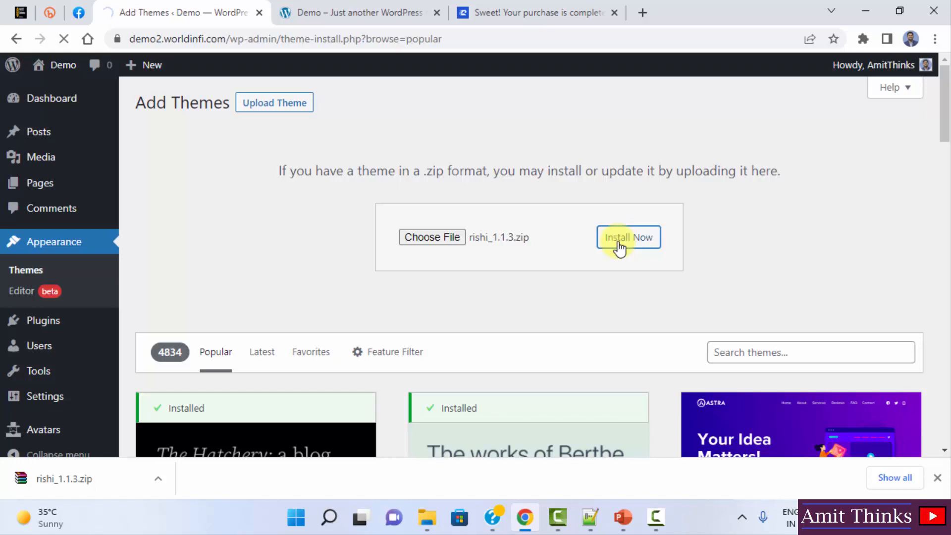
left_click(629, 237)
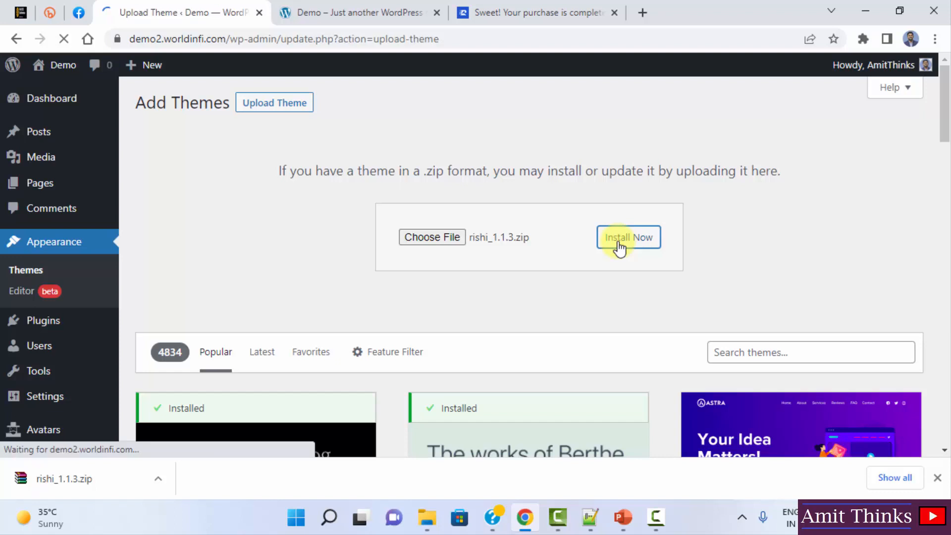
left_click(629, 237)
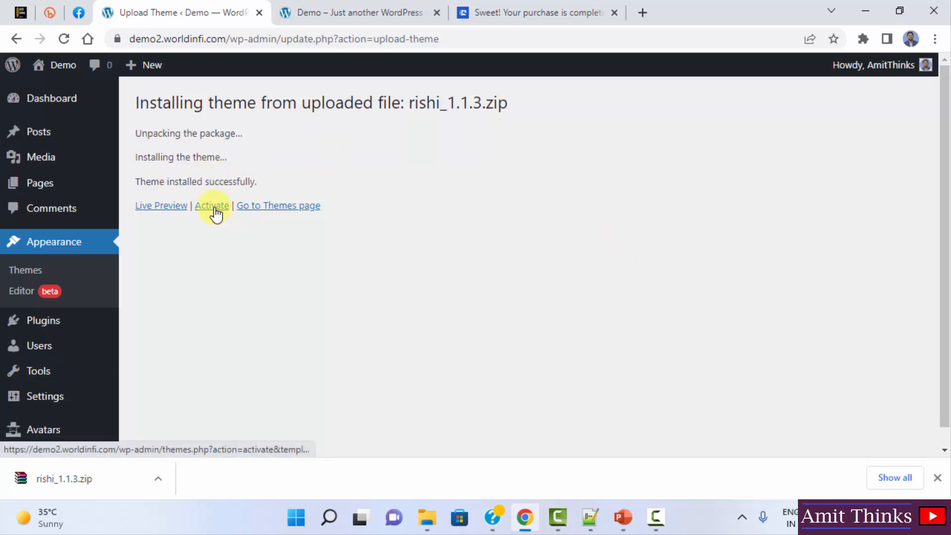
left_click(211, 205)
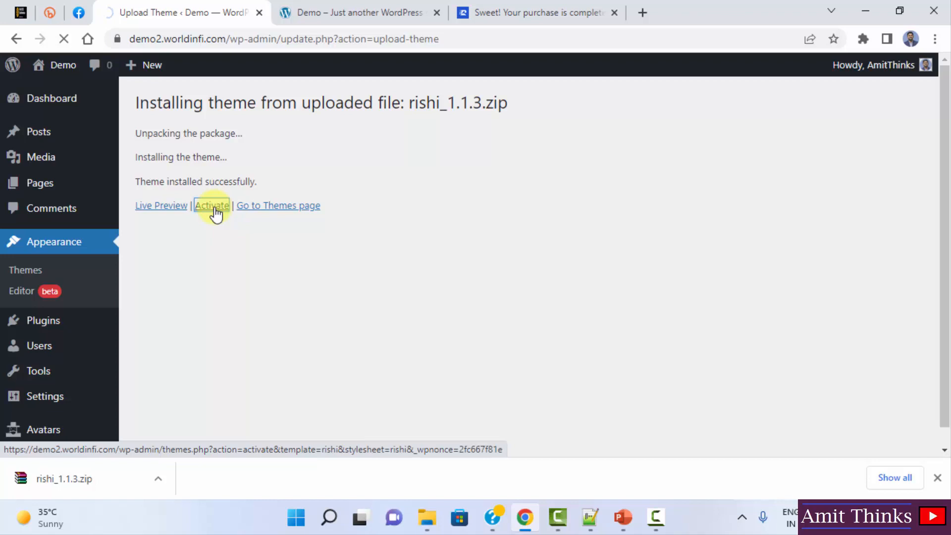
left_click(211, 206)
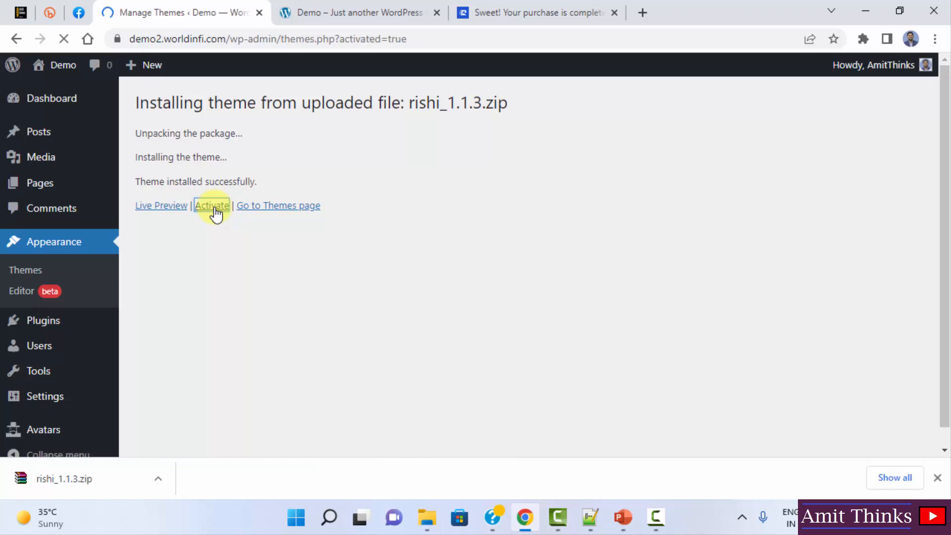
- Activate Rishi, install the Rishi Companion plugin, and show the Starter Sites section
left_click(212, 205)
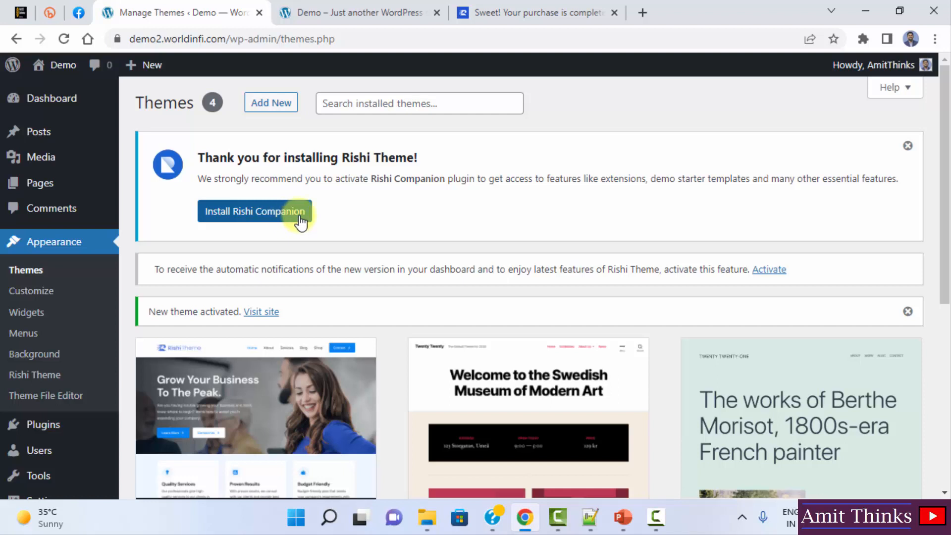
left_click(259, 211)
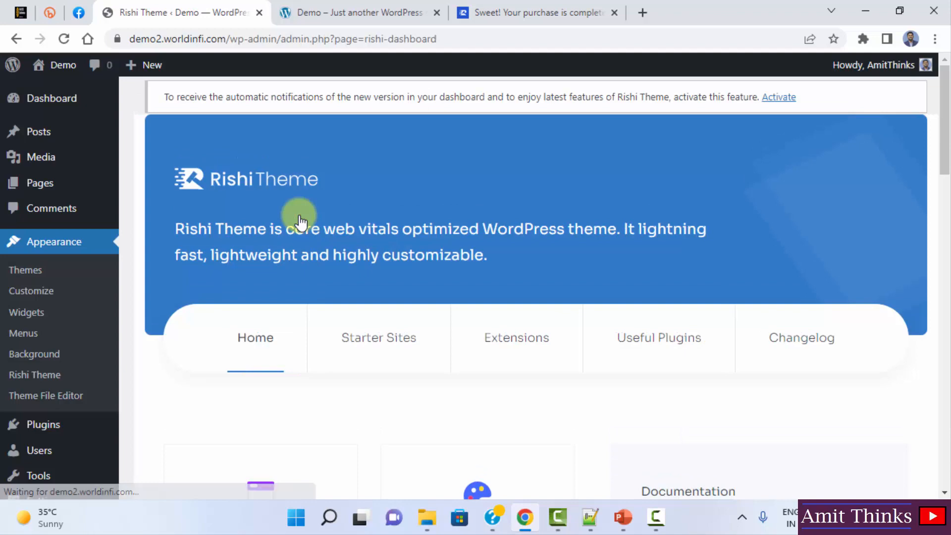
scroll("down", 3)
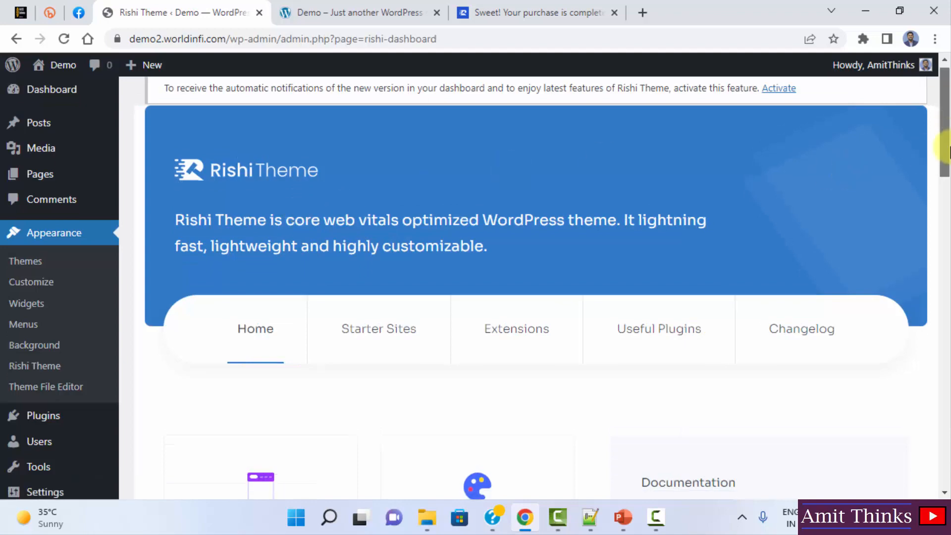
scroll("down", 3)
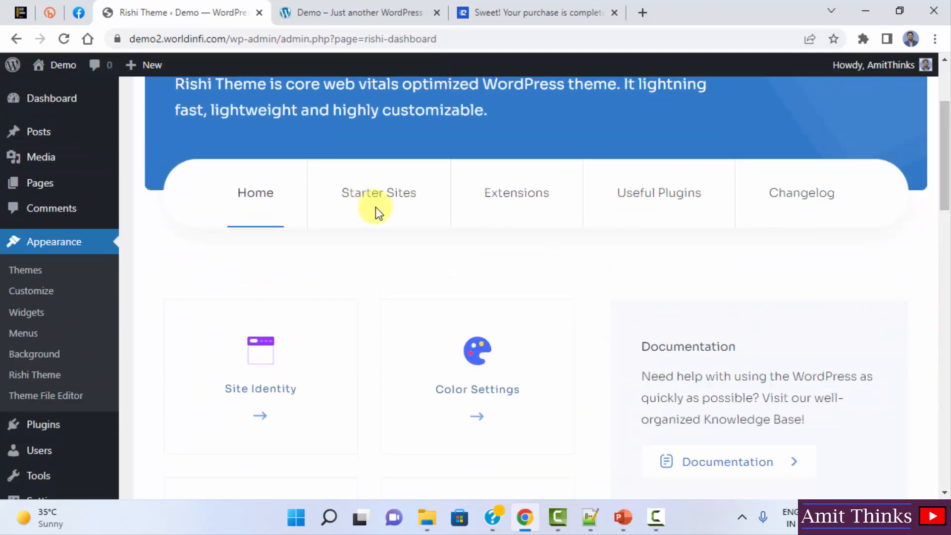
left_click(379, 193)
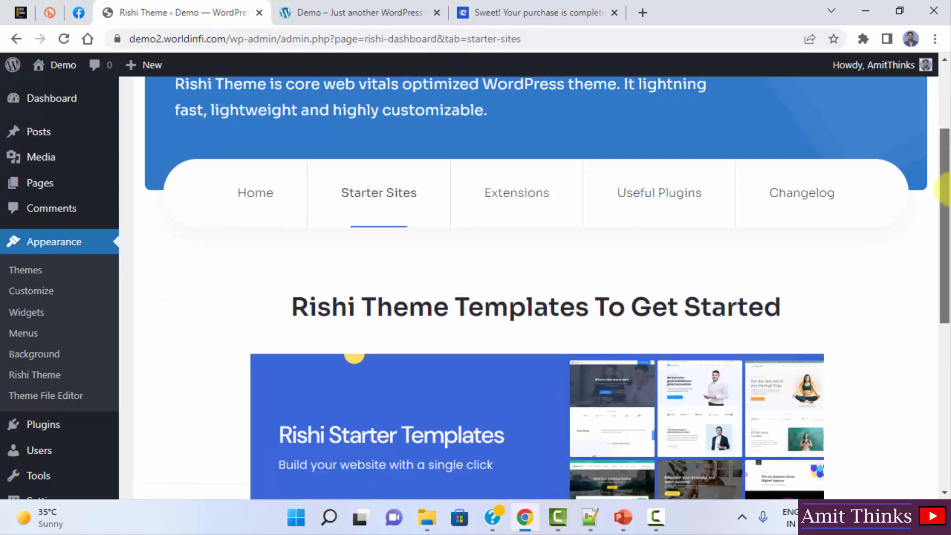
scroll("down", 3)
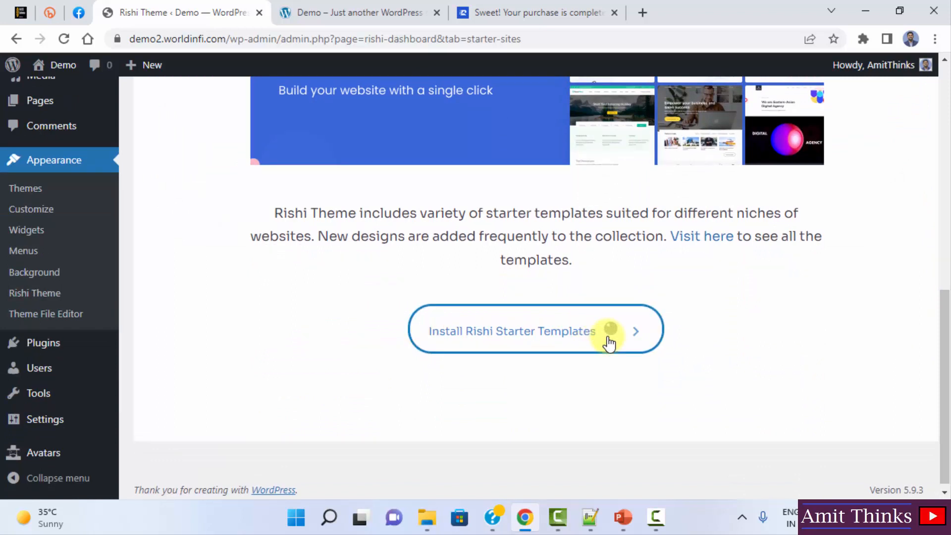
- Install Rishi Starter Templates and filter the Demo Importer Plus gallery to Free demos
left_click(536, 331)
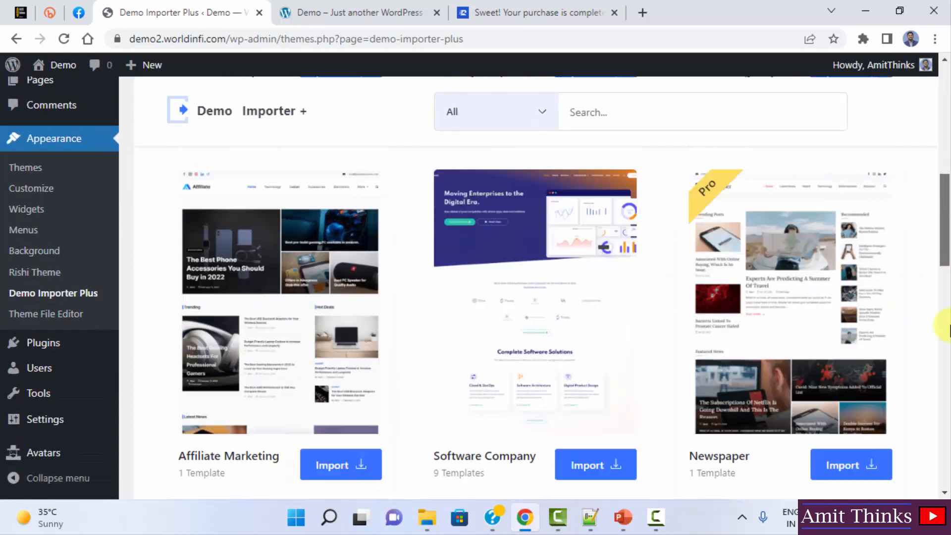
scroll("down", 3)
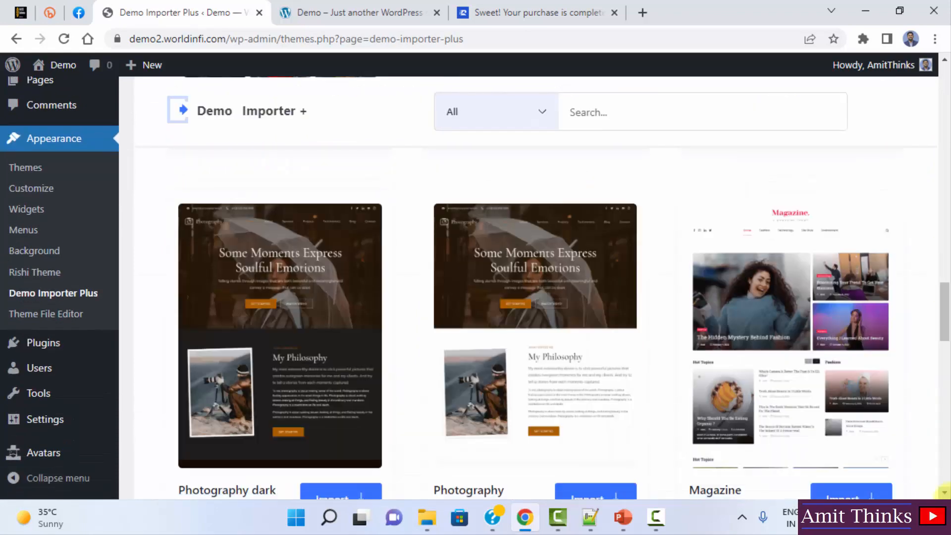
scroll("down", 3)
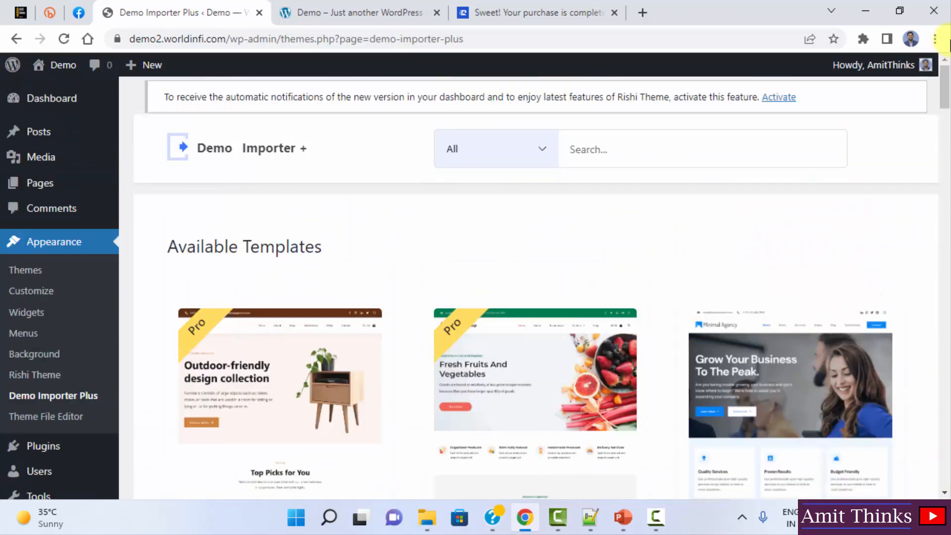
left_click(495, 148)
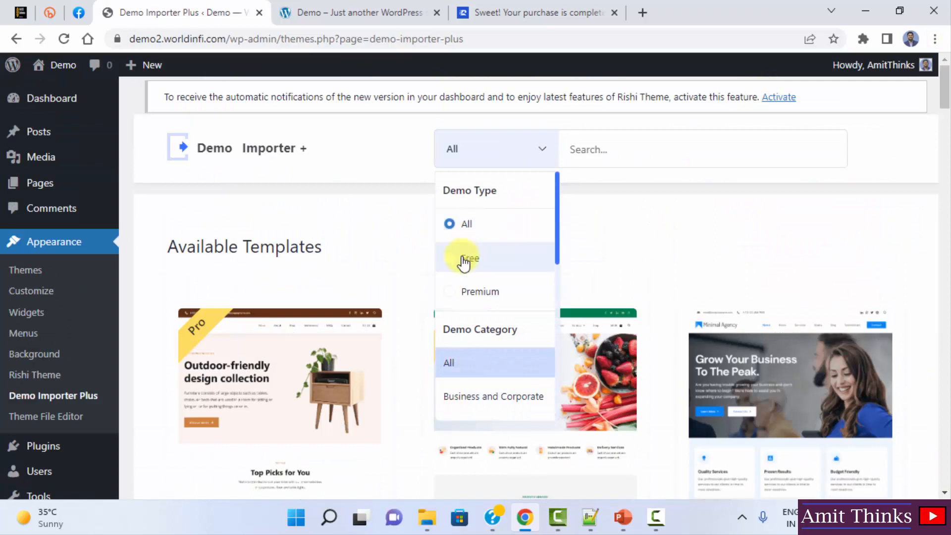
mouse_move(561, 288)
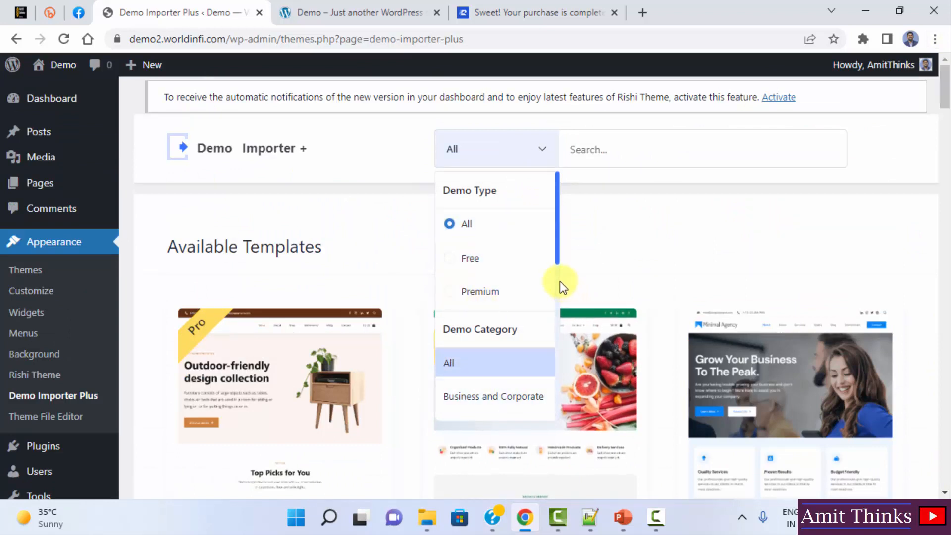
scroll("down", 3)
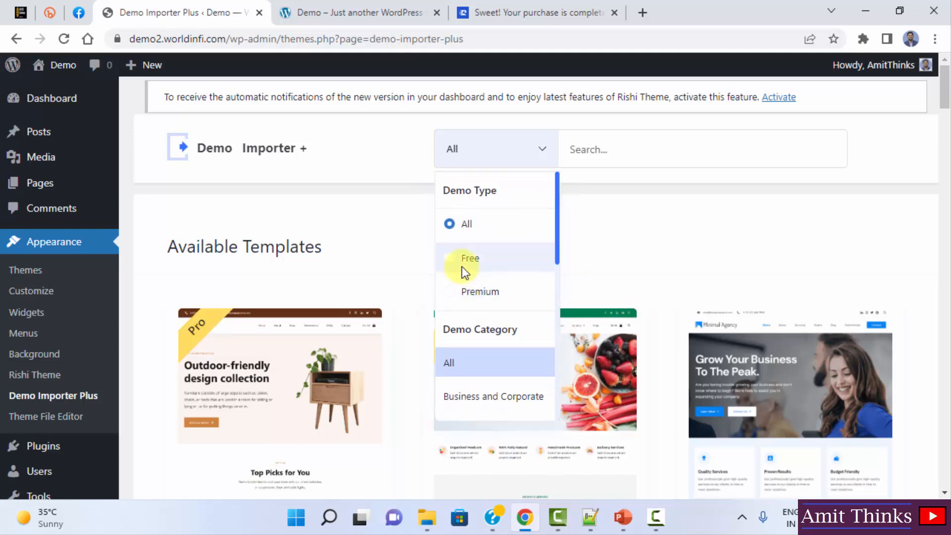
left_click(653, 228)
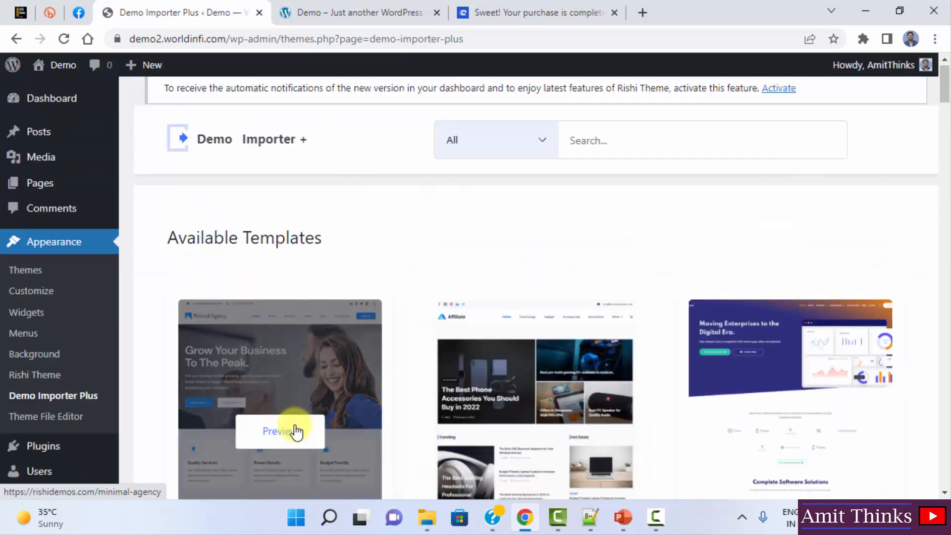
- Preview the Minimal Agency template in a new tab and scroll to its testimonials
left_click(280, 431)
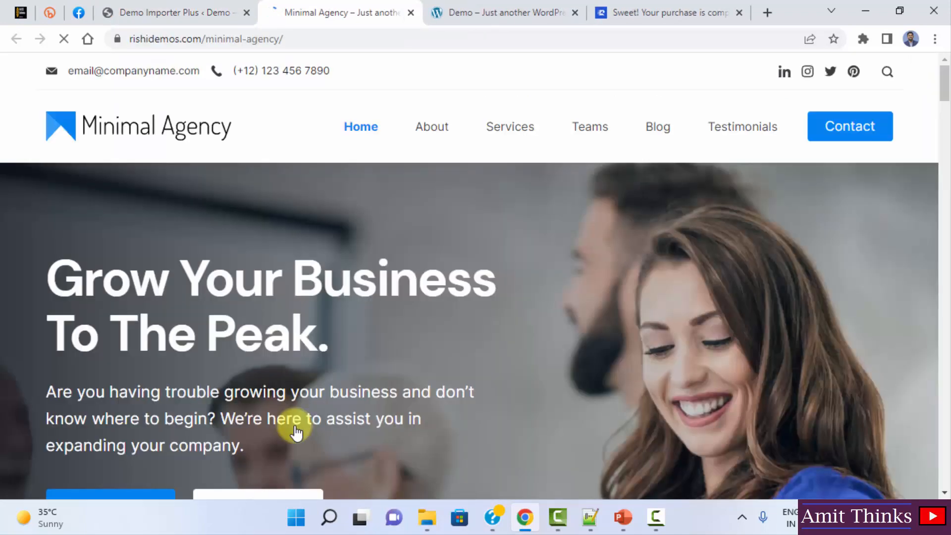
scroll("down", 3)
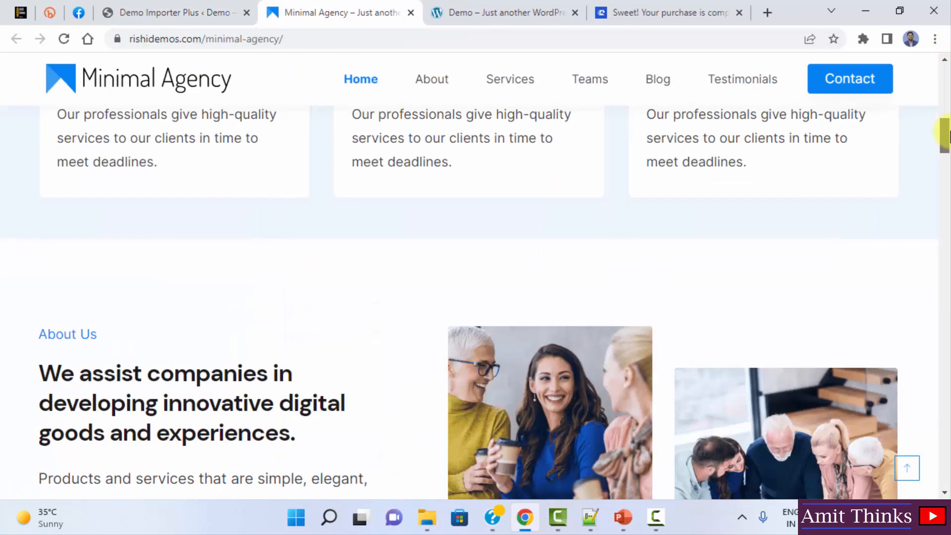
scroll("down", 3)
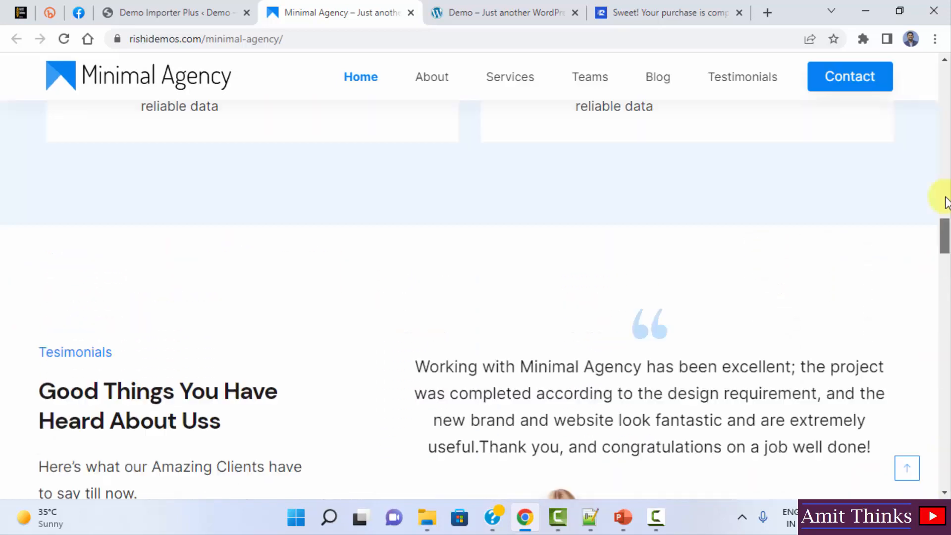
- Return to the Demo Importer Plus tab and browse the template gallery near Minimal Agency
left_click(173, 12)
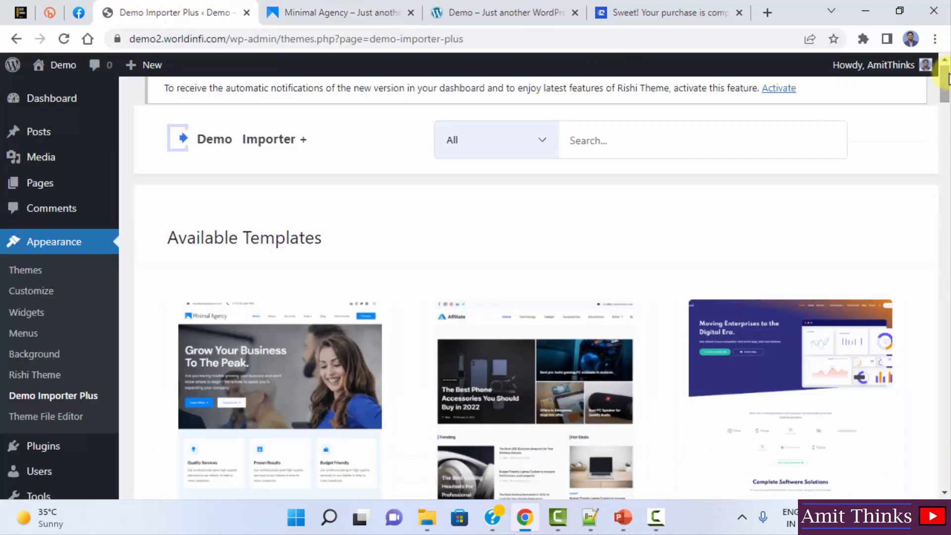
scroll("down", 3)
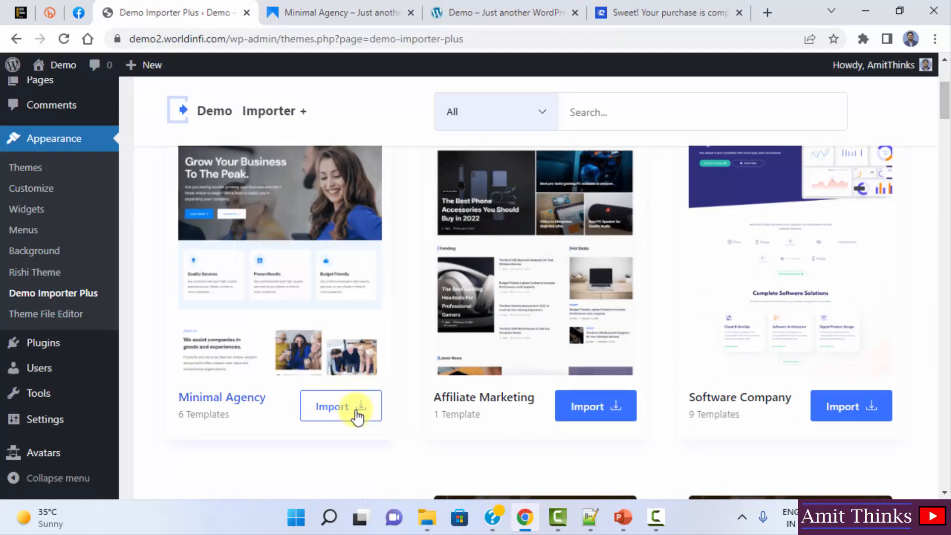
mouse_move(333, 291)
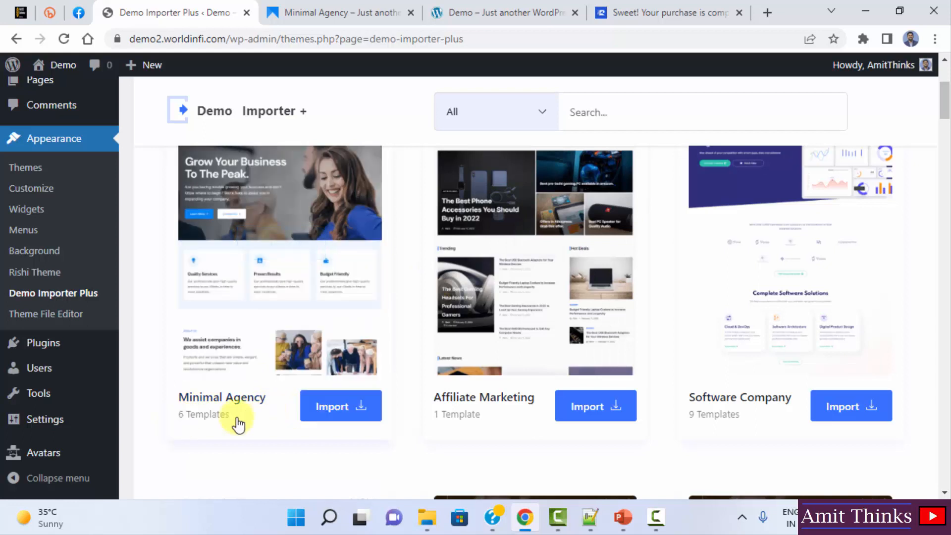
mouse_move(729, 431)
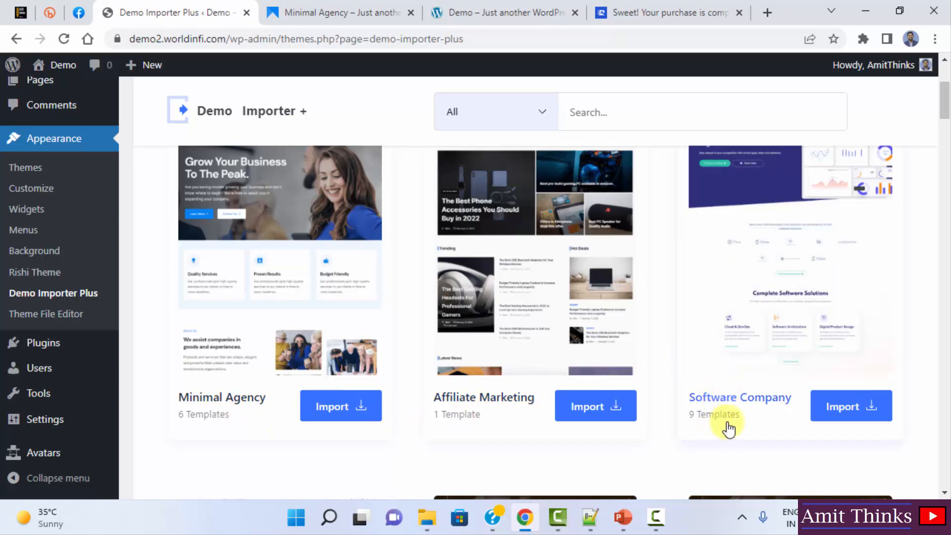
scroll("down", 3)
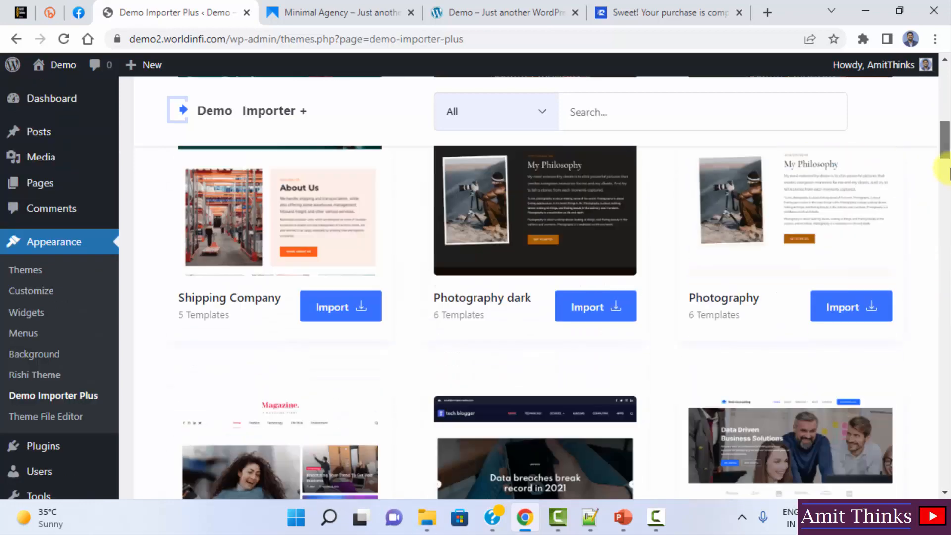
scroll("down", 3)
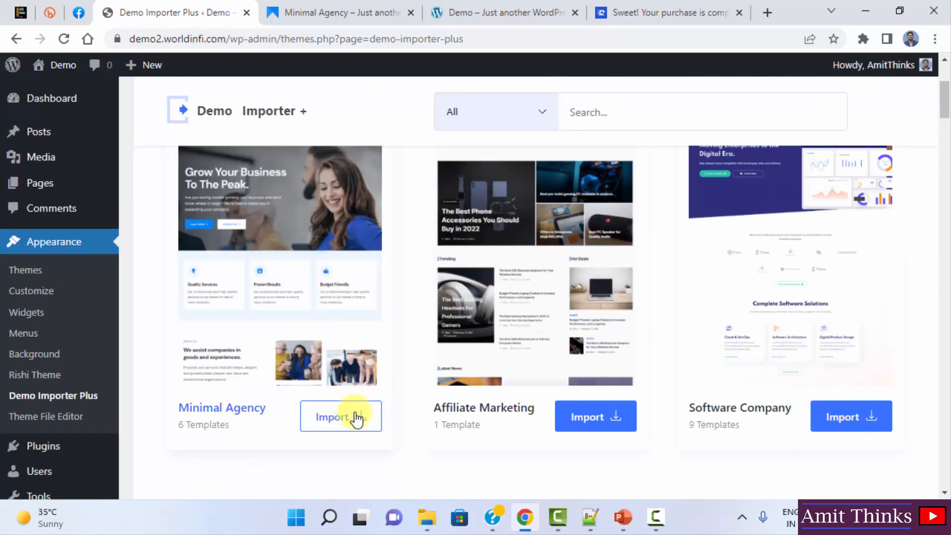
- Open Minimal Agency and review its Home, About, Services, Testimonials, Teams and Contact templates
left_click(341, 416)
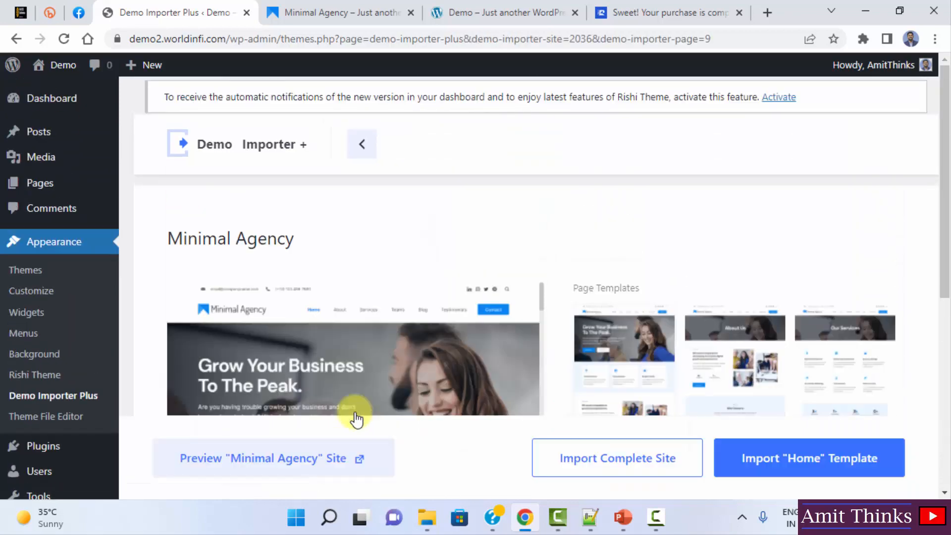
scroll("down", 3)
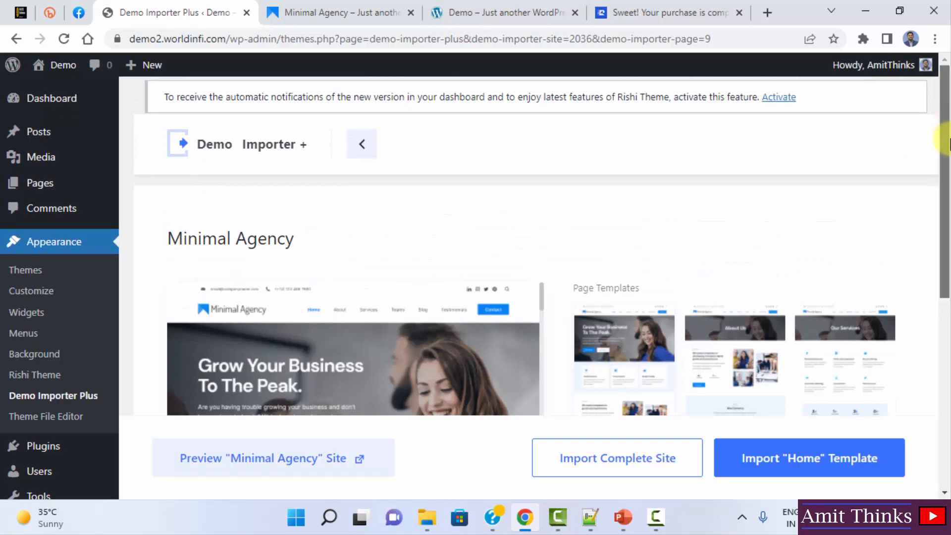
scroll("down", 3)
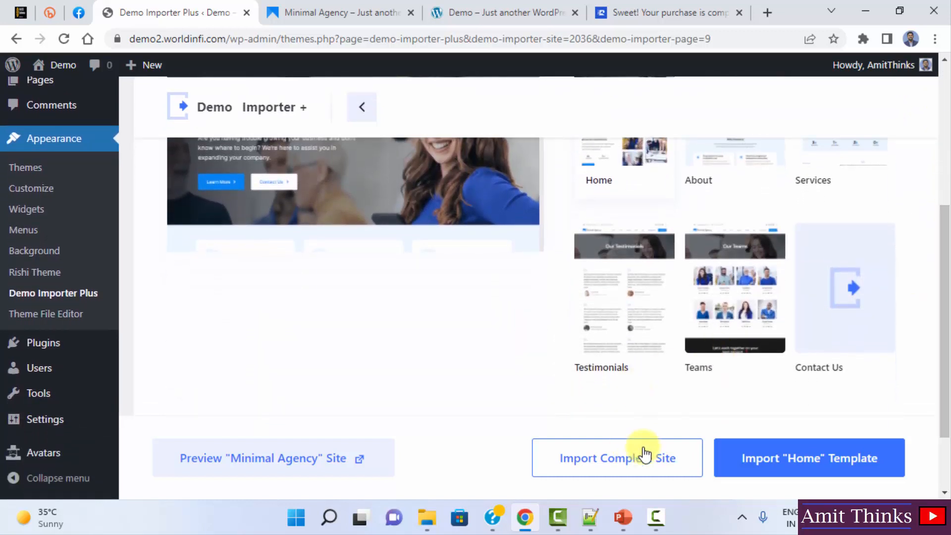
mouse_move(837, 466)
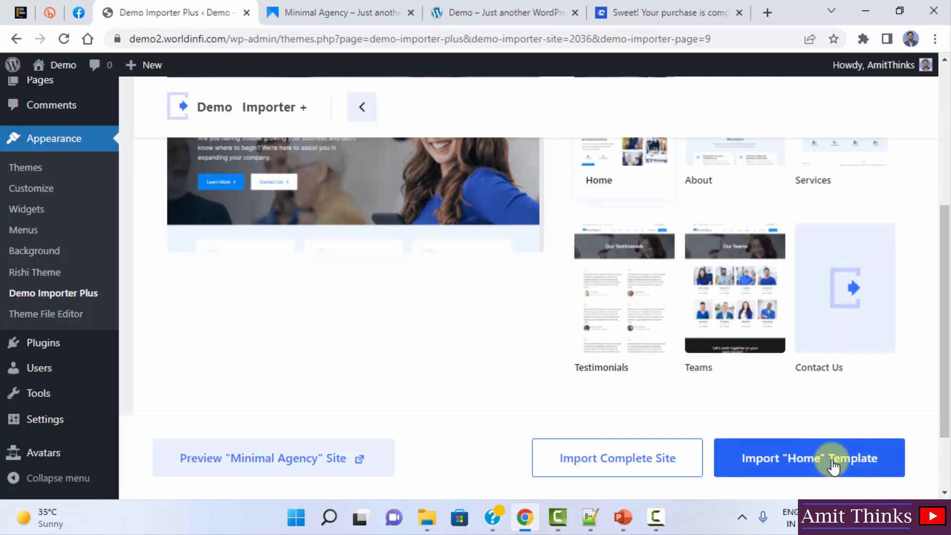
mouse_move(755, 199)
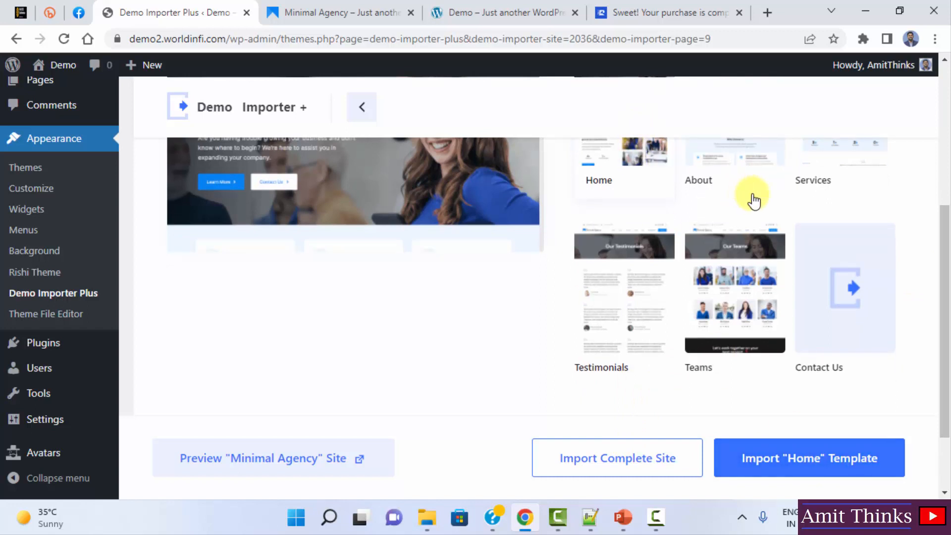
mouse_move(743, 173)
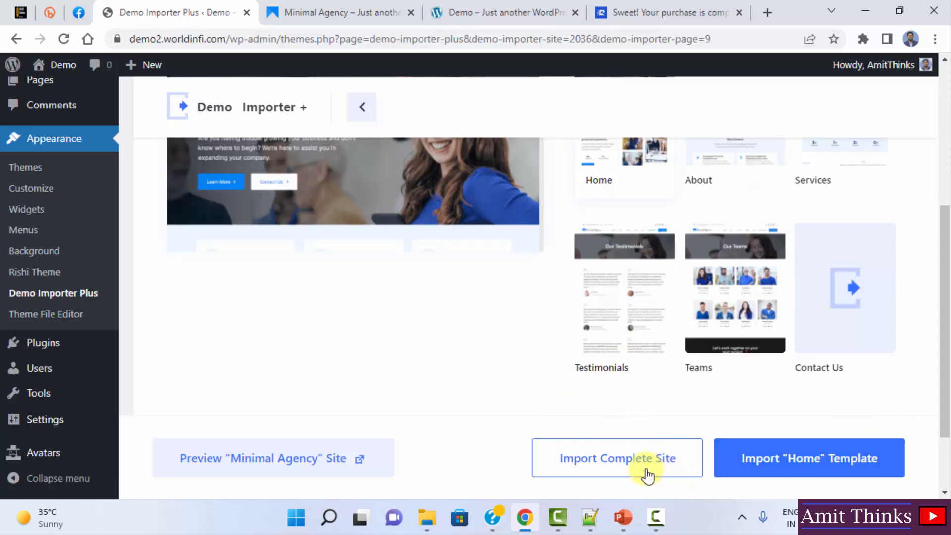
- Import the full Minimal Agency site with customizer, widgets, plugins and content until 'Imported Successfully!'
left_click(617, 458)
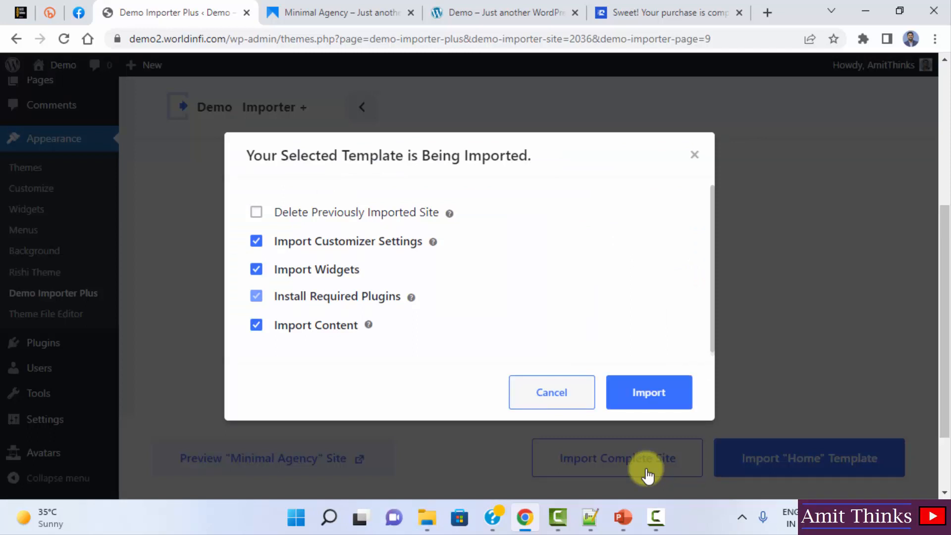
mouse_move(256, 212)
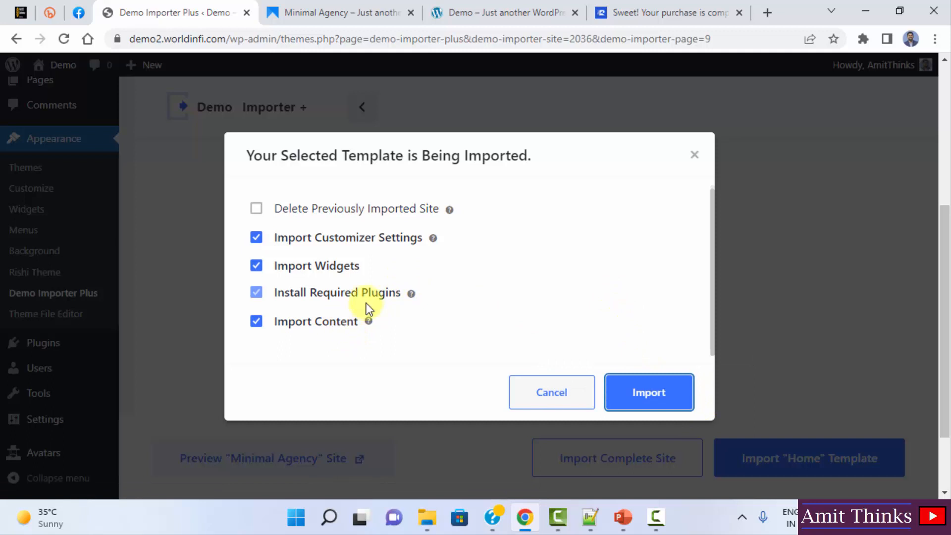
mouse_move(668, 389)
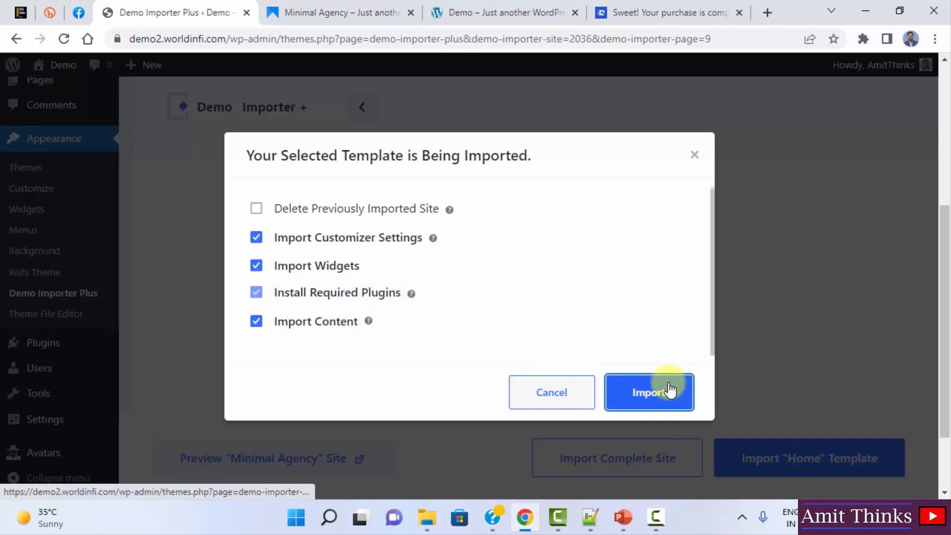
left_click(649, 393)
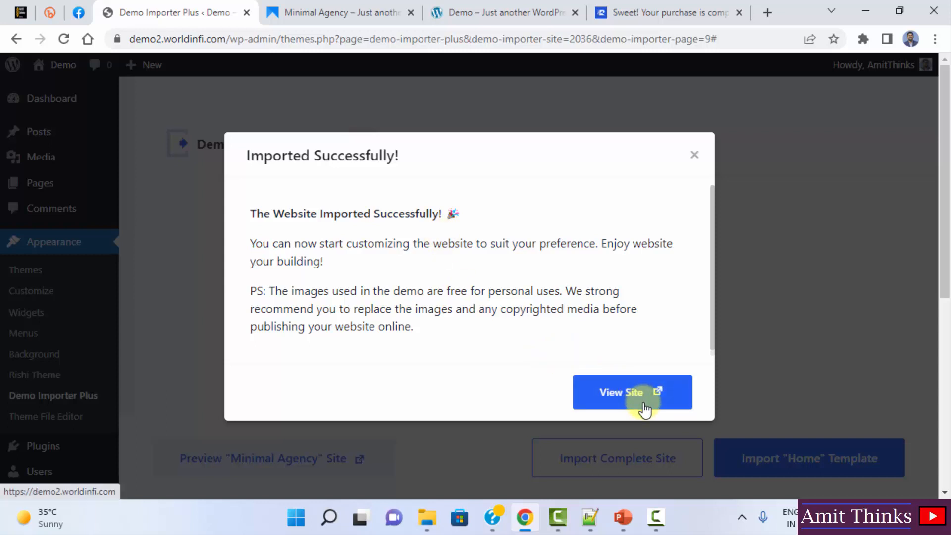
- View the imported Minimal Agency site, browse the homepage, then open Our Services
left_click(626, 393)
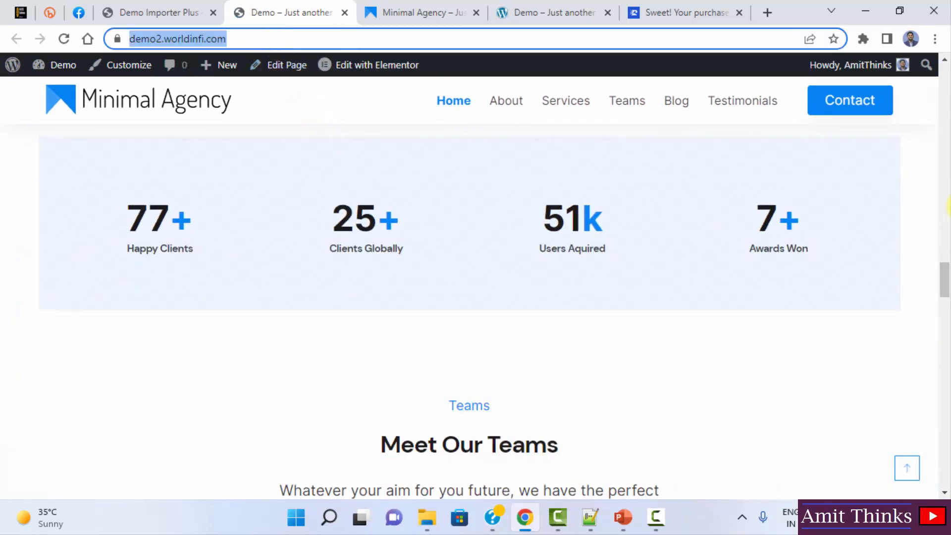
scroll("down", 3)
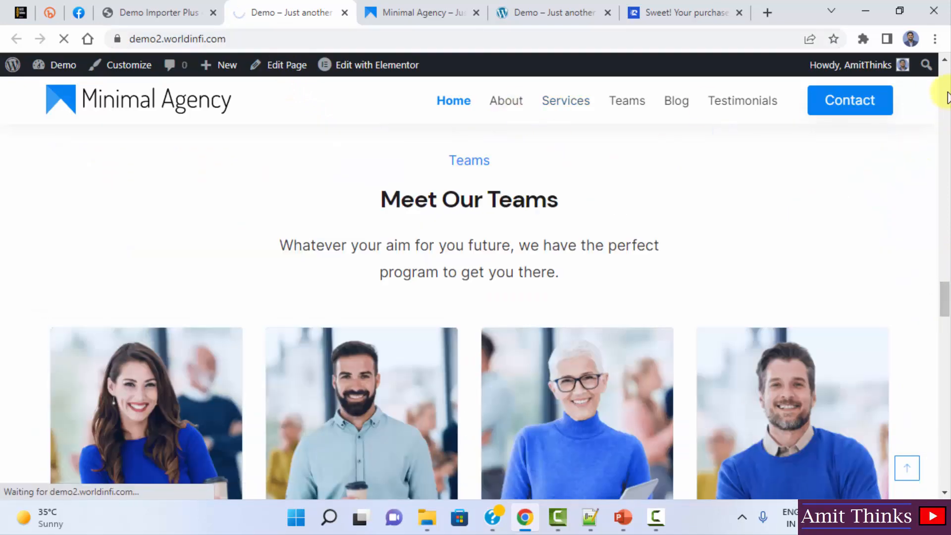
left_click(566, 100)
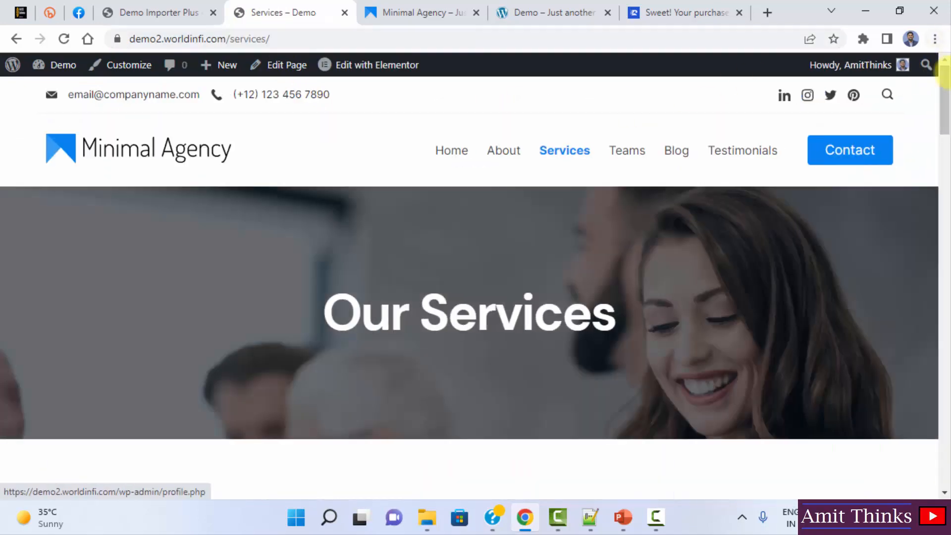
scroll("down", 3)
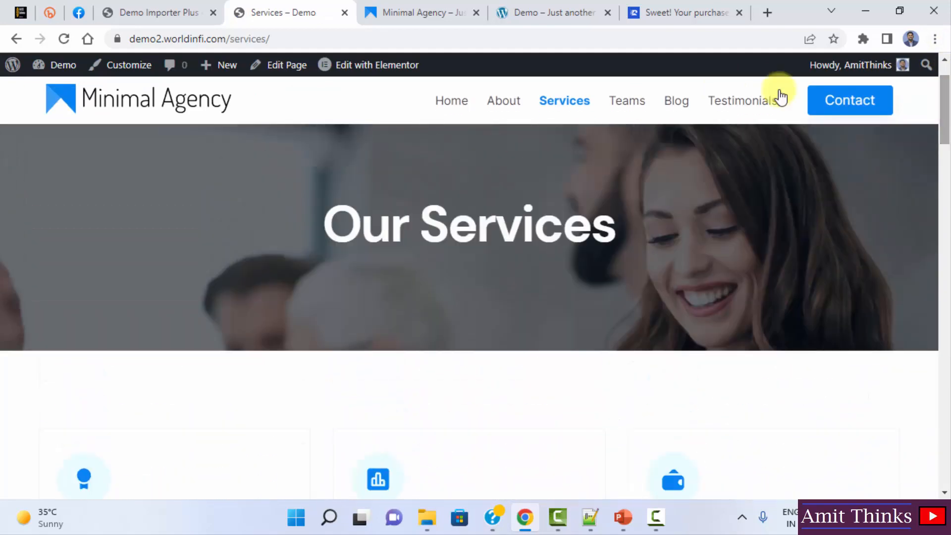
- Dismiss the import success message and scroll the full template gallery toward Shipping Company
left_click(153, 12)
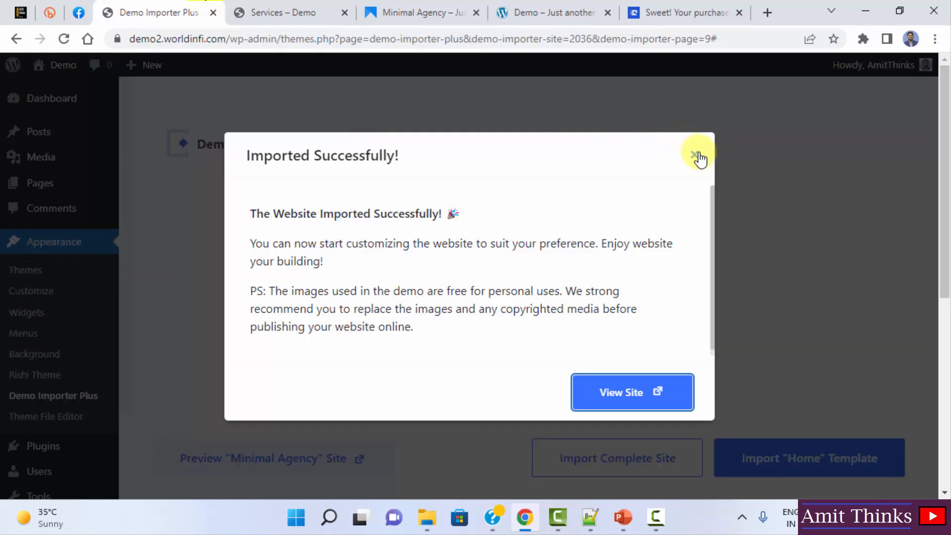
left_click(693, 153)
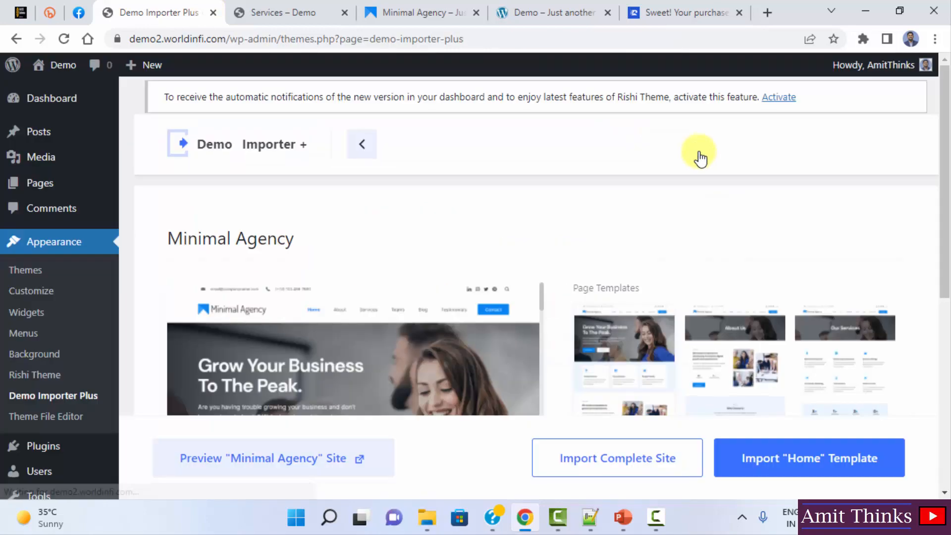
scroll("down", 3)
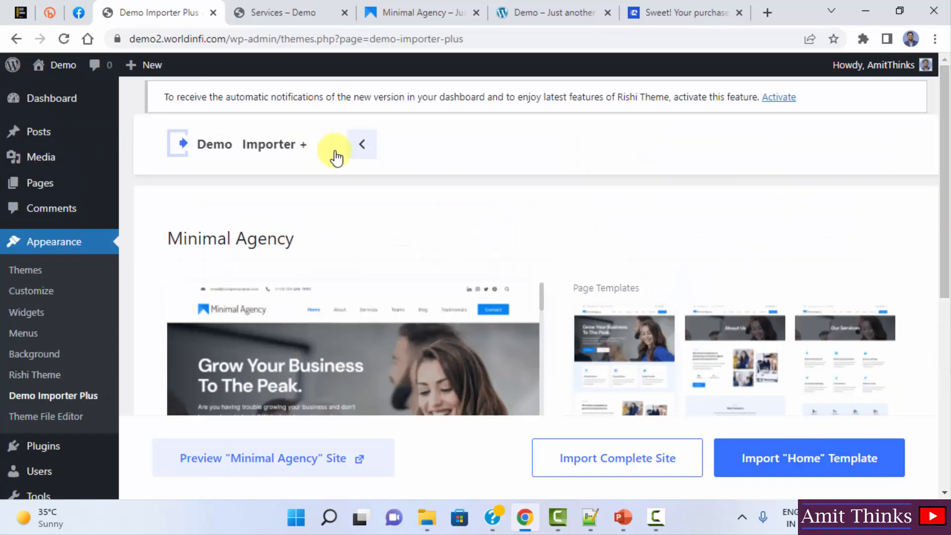
left_click(362, 144)
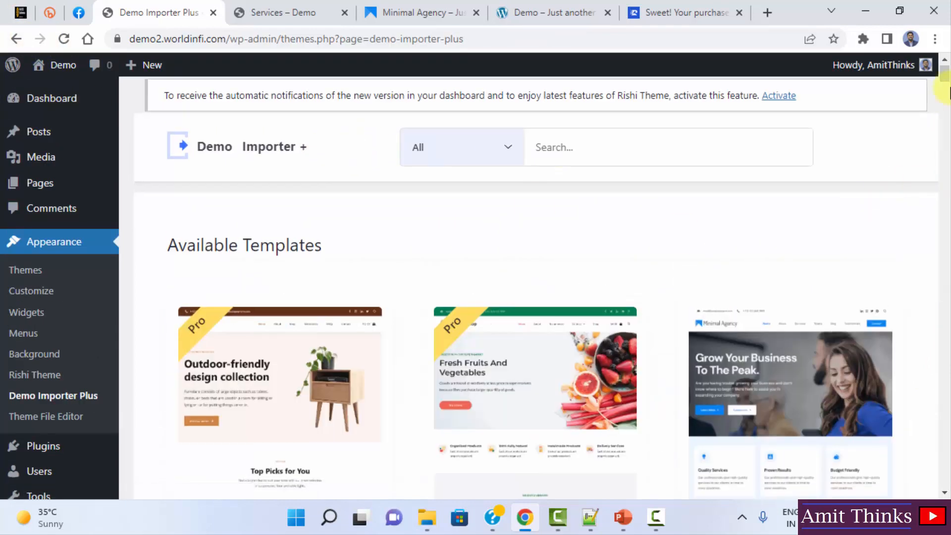
scroll("down", 3)
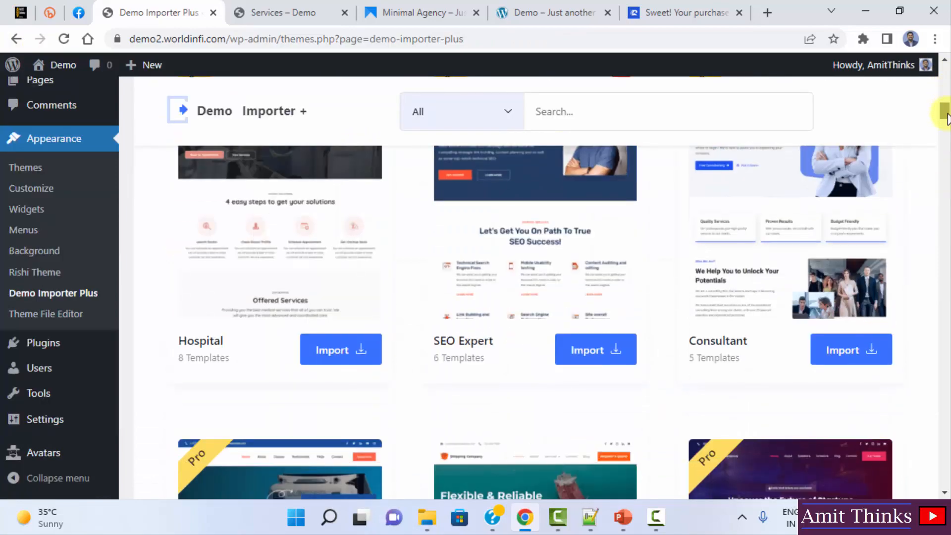
scroll("down", 3)
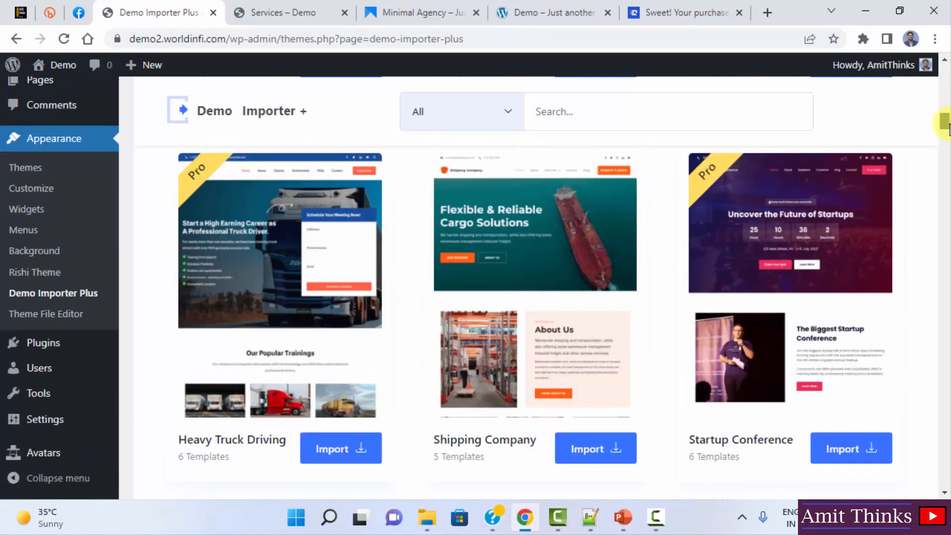
- Open the Shipping Company demo and select its Contact page template
left_click(595, 448)
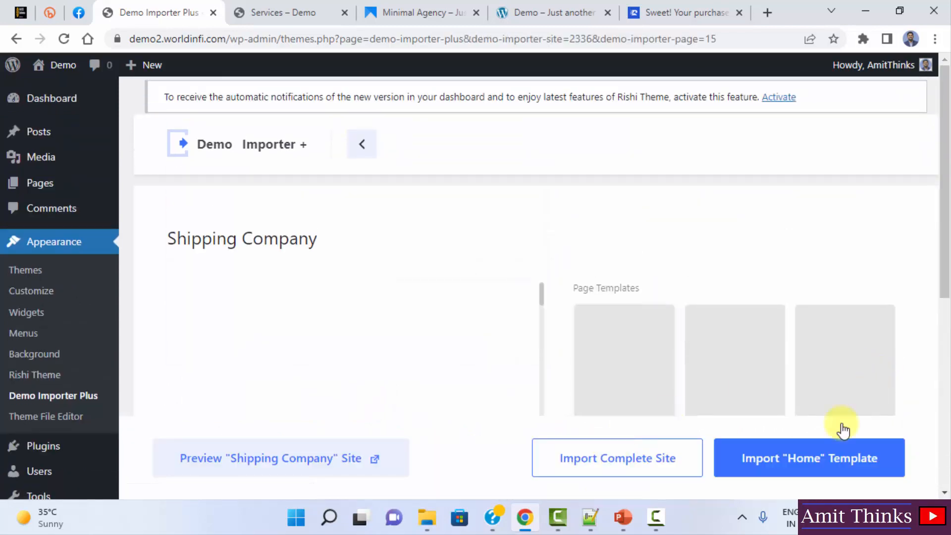
scroll("down", 3)
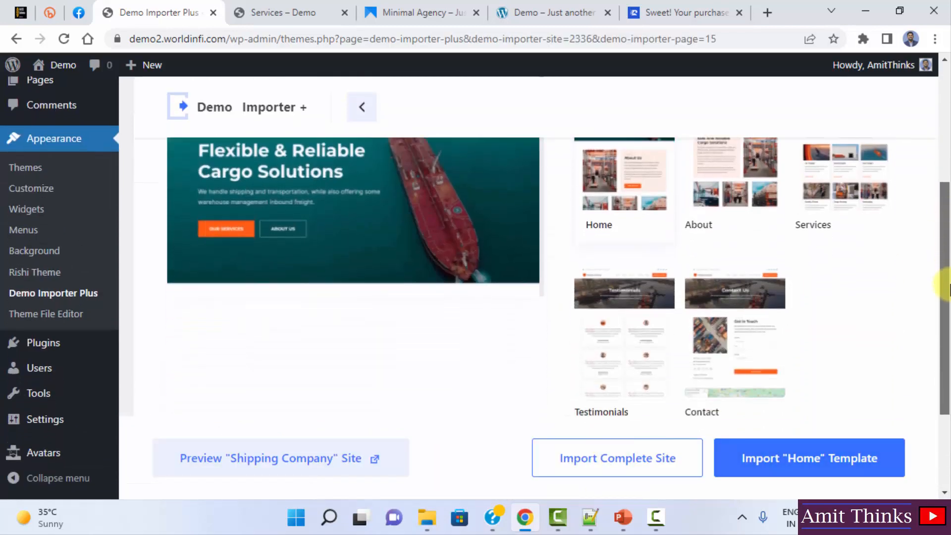
scroll("down", 3)
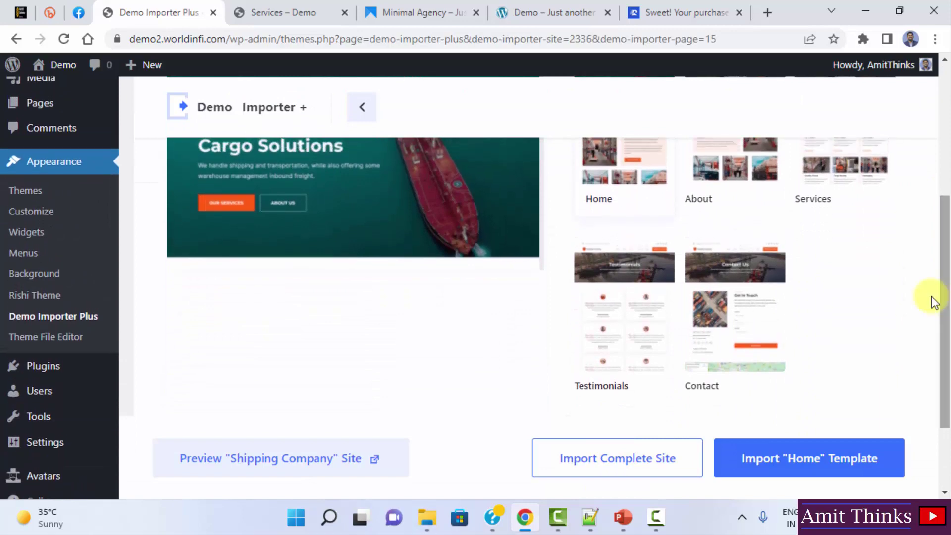
left_click(735, 322)
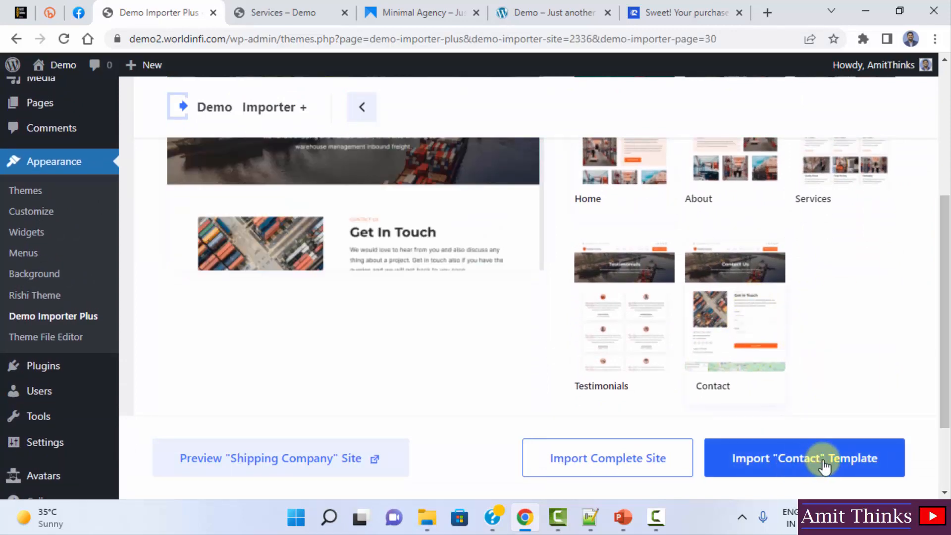
mouse_move(647, 464)
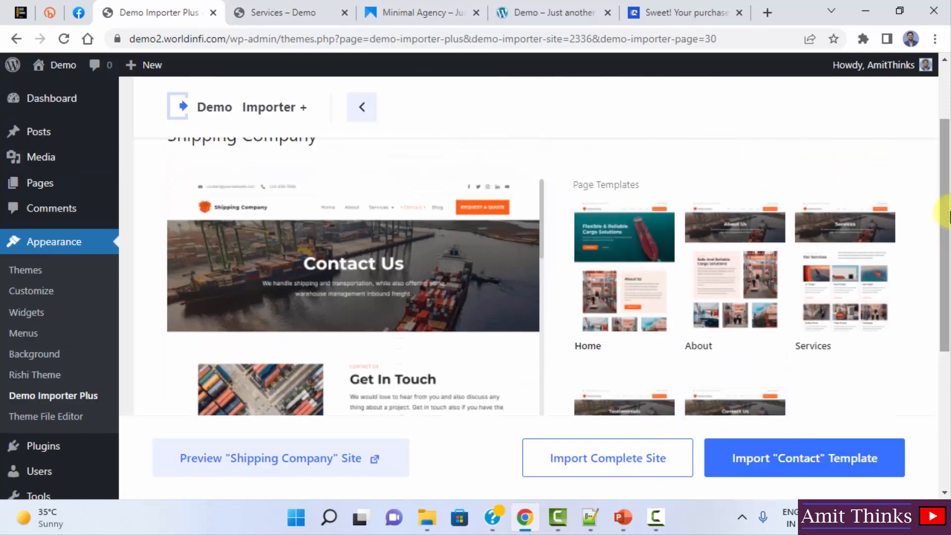
scroll("down", 3)
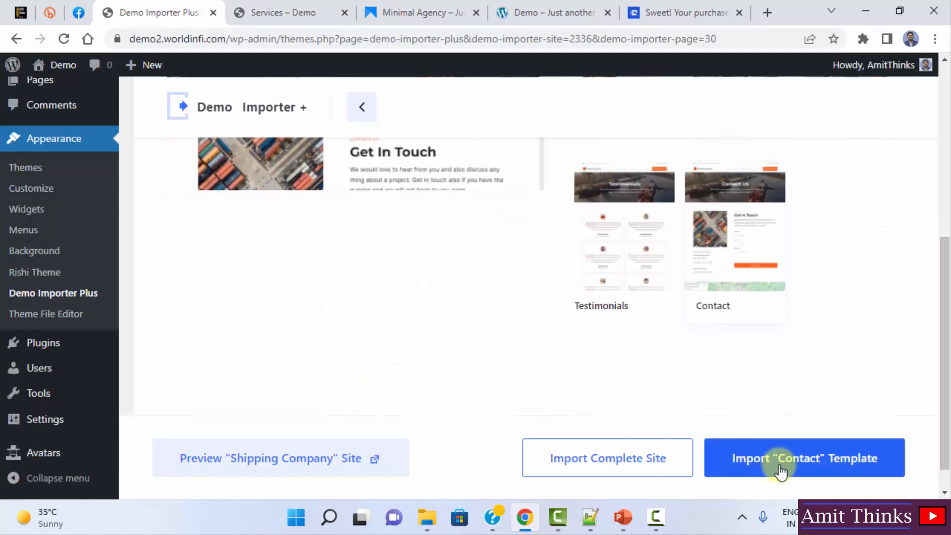
- Import the Shipping Company 'Contact' template and open the resulting Contact Us page
left_click(782, 458)
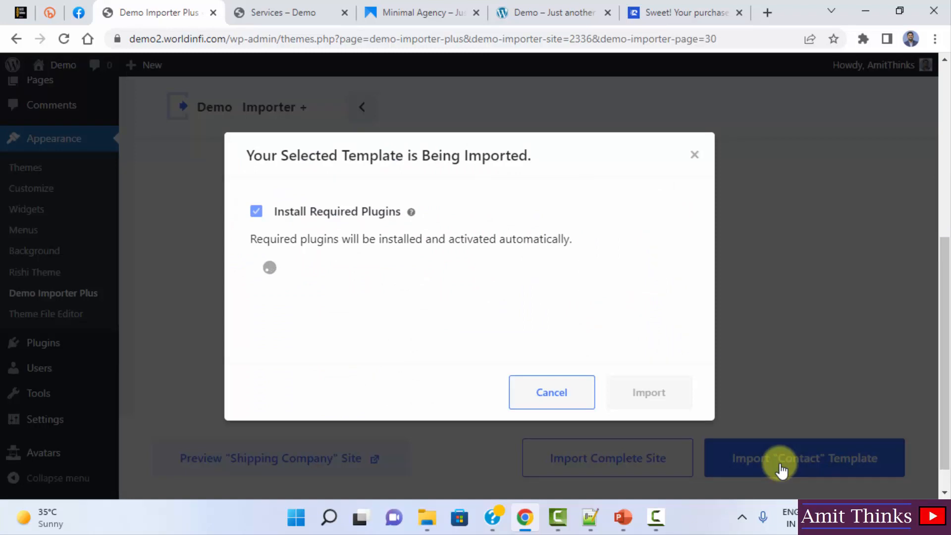
left_click(649, 392)
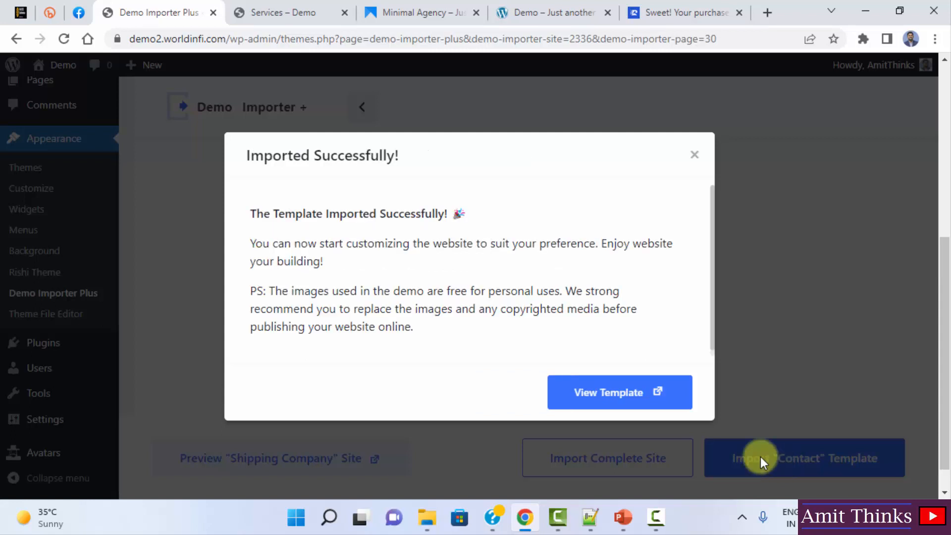
left_click(620, 393)
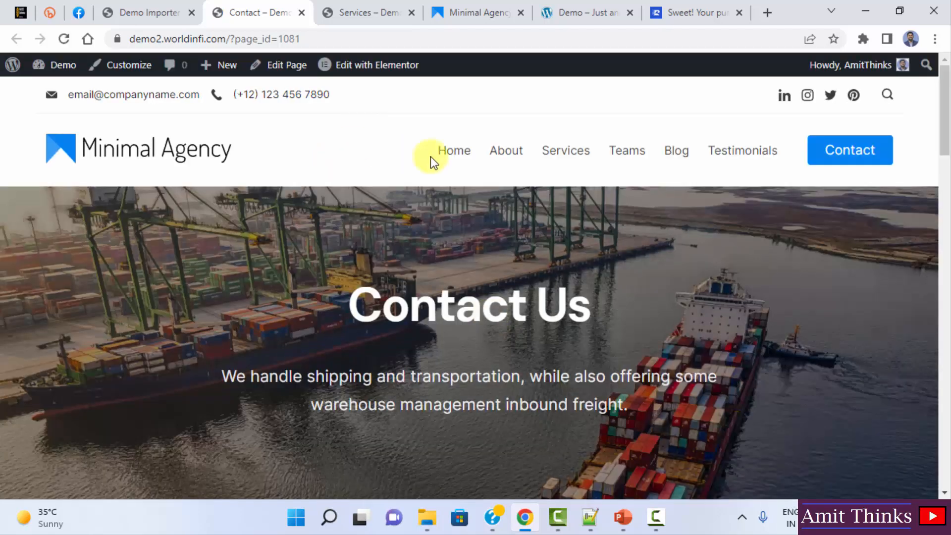
mouse_move(944, 117)
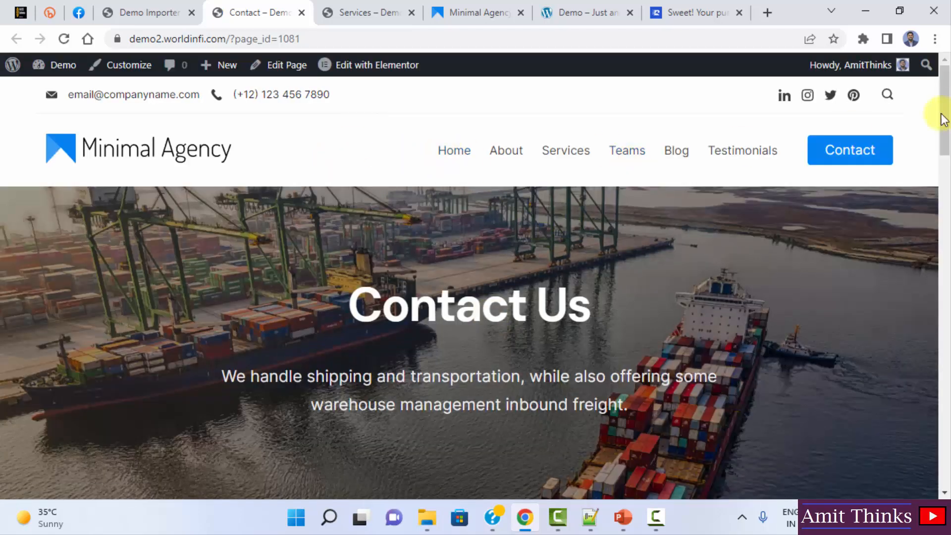
- Scroll through the Contact Us banner, address and map, then reach Edit with Elementor
scroll("down", 3)
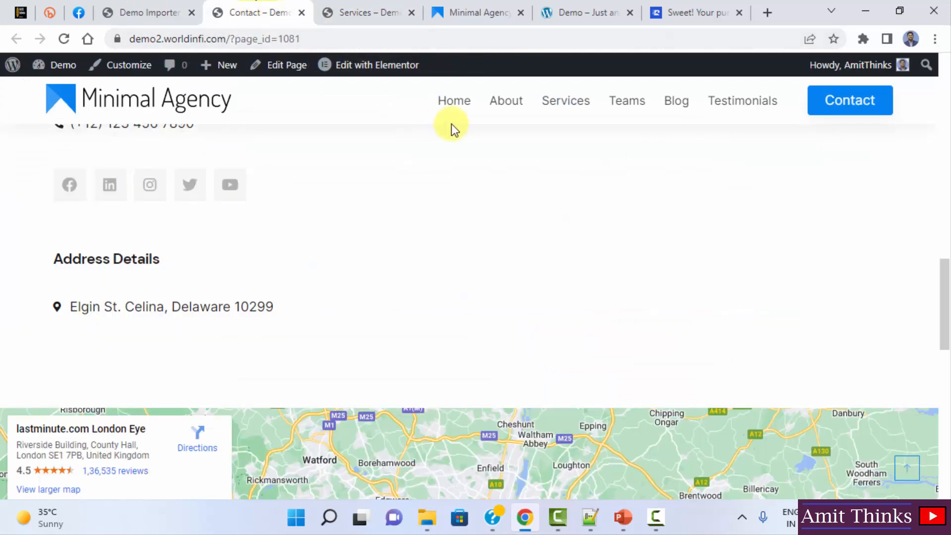
scroll("up", 3)
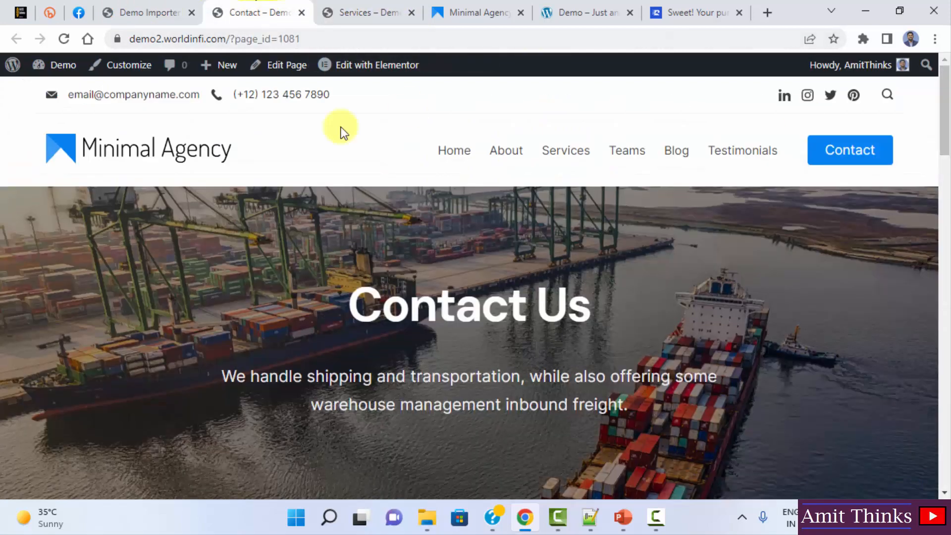
left_click(377, 65)
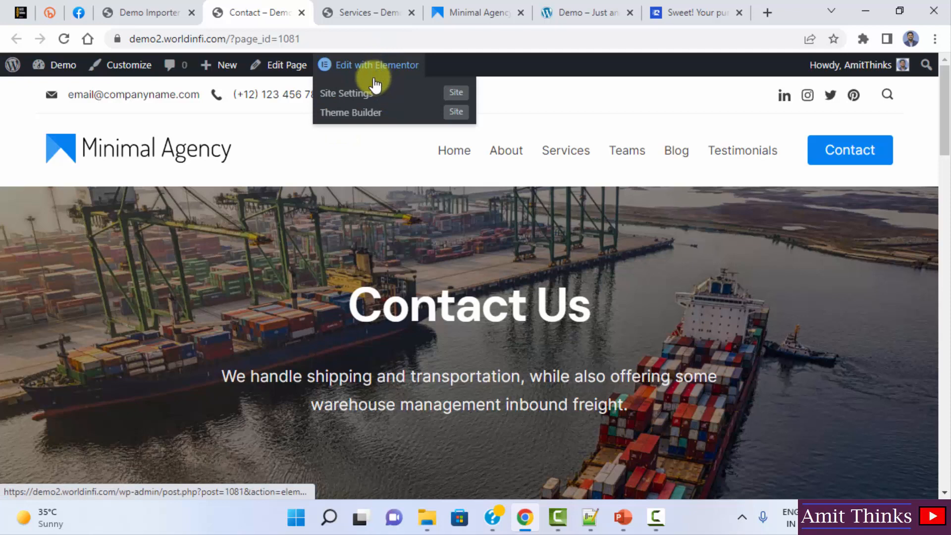
mouse_move(370, 118)
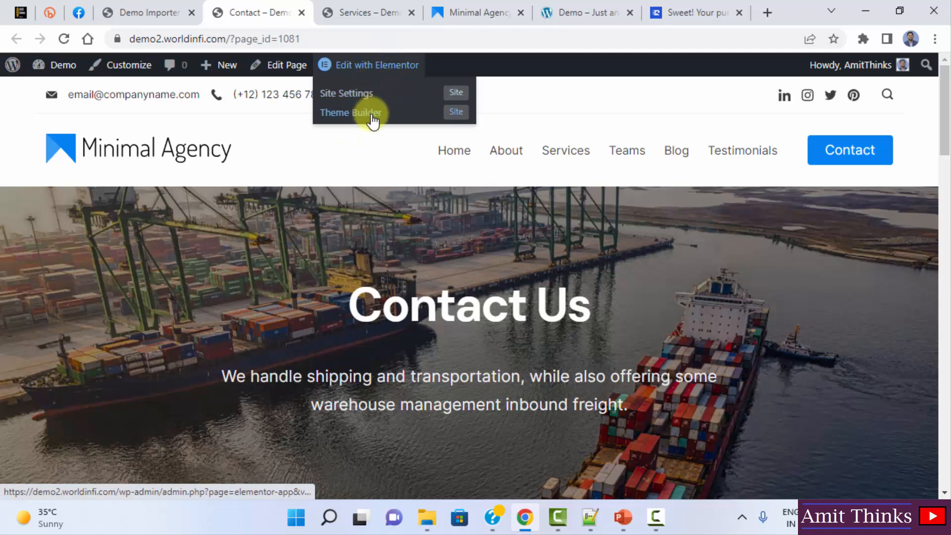